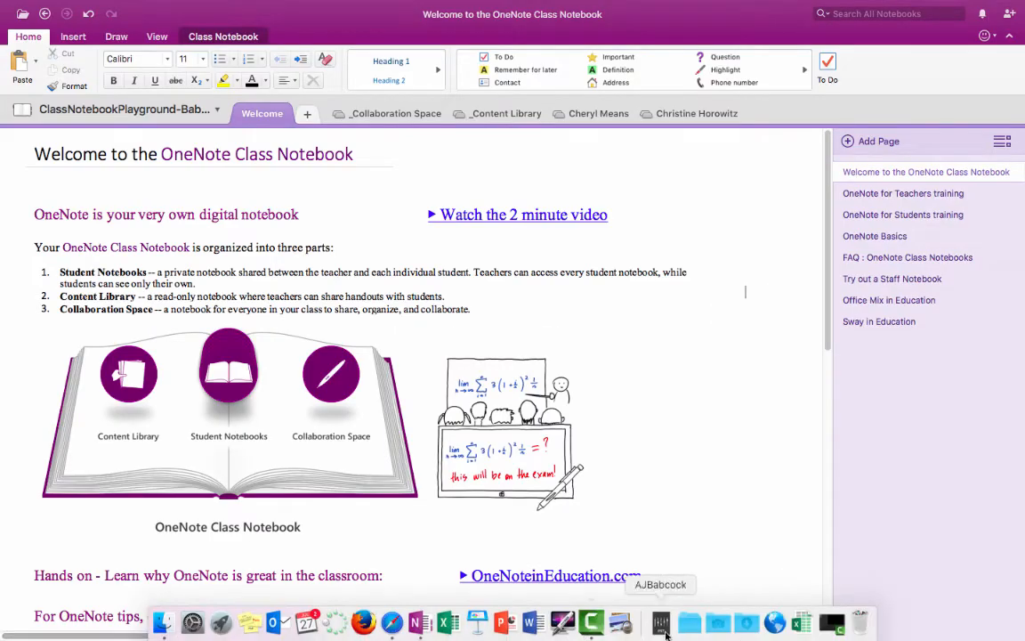
mouse_move(416, 623)
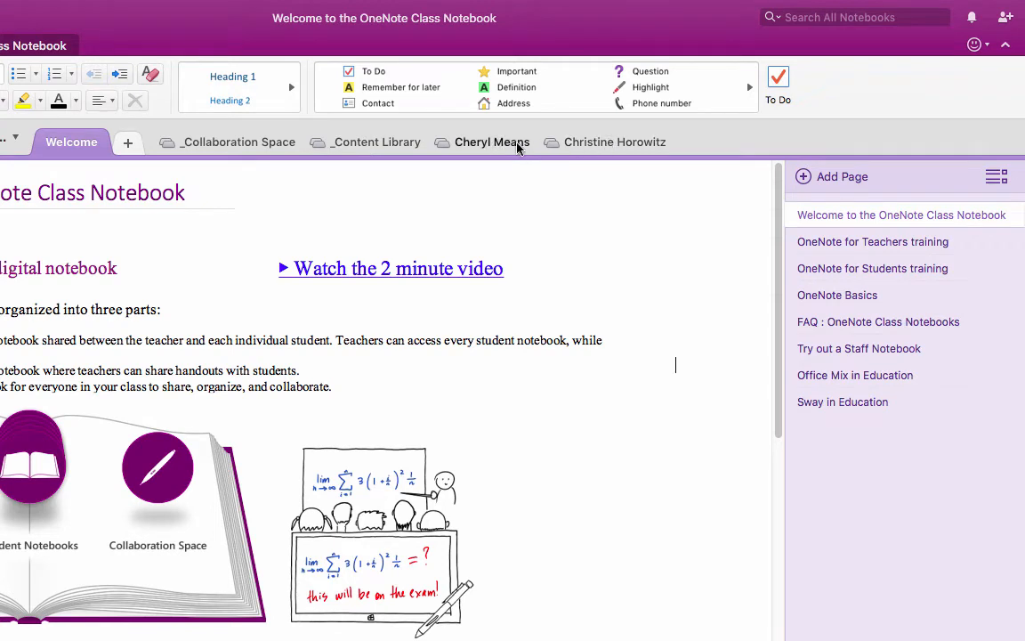
- Leave the notebook's Content Library and switch to the Office 365 home page in the browser
click(491, 142)
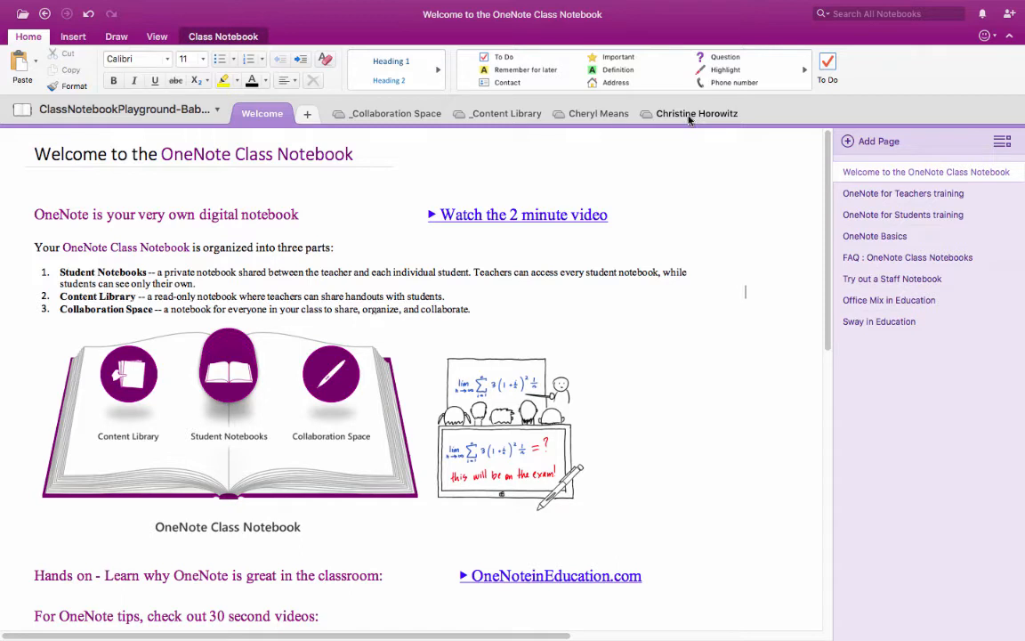
mouse_move(690, 125)
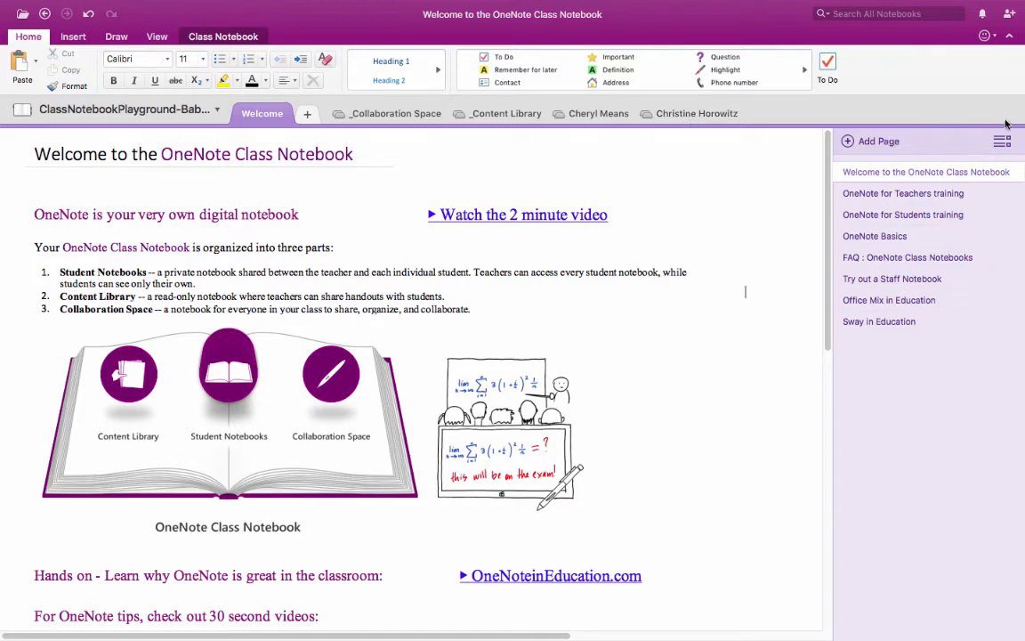
mouse_move(959, 123)
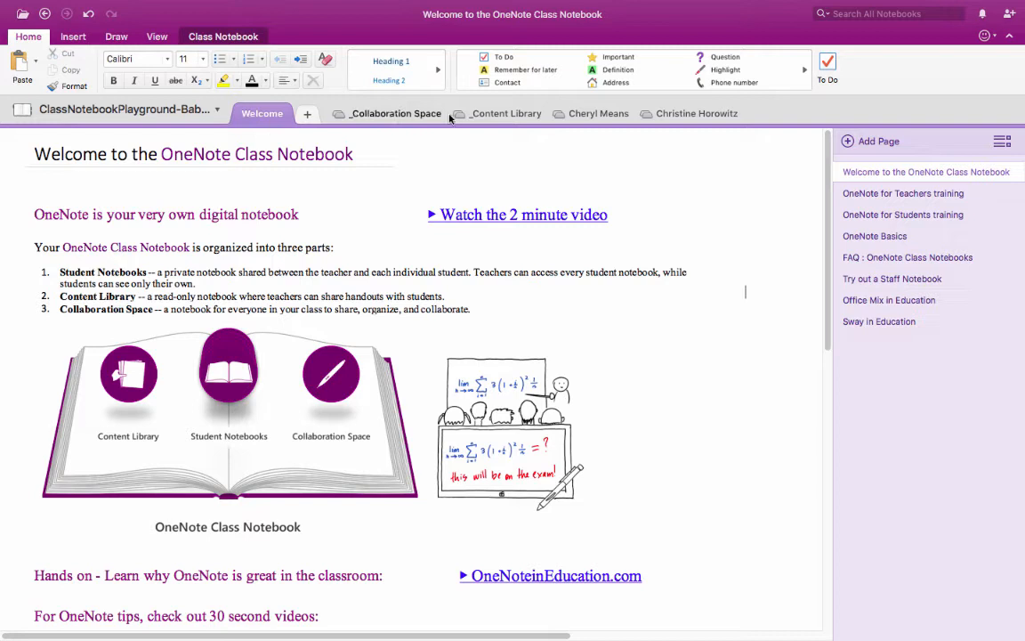
mouse_move(534, 123)
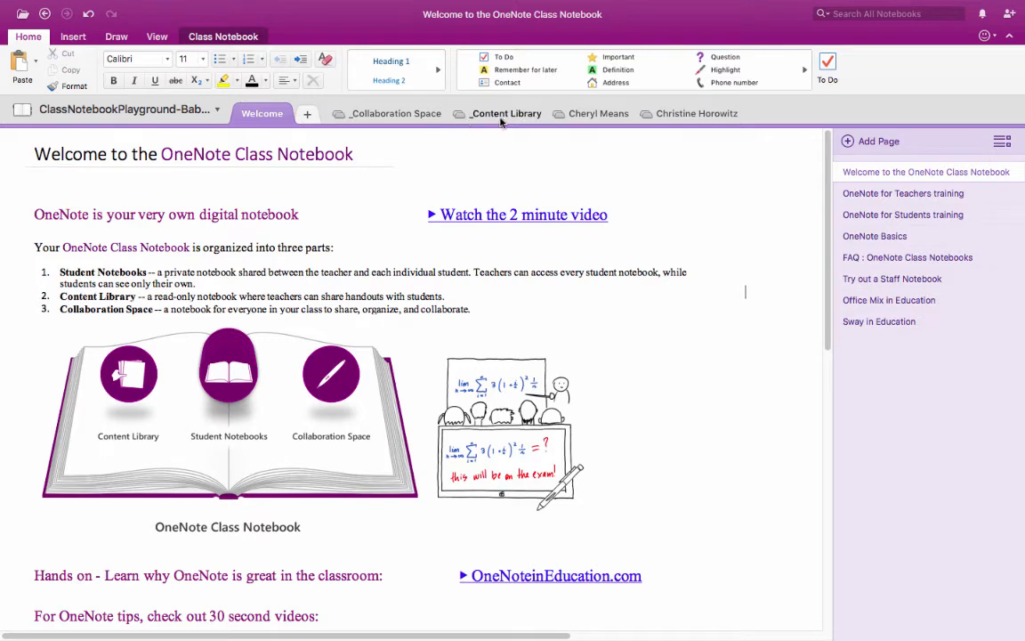
click(506, 114)
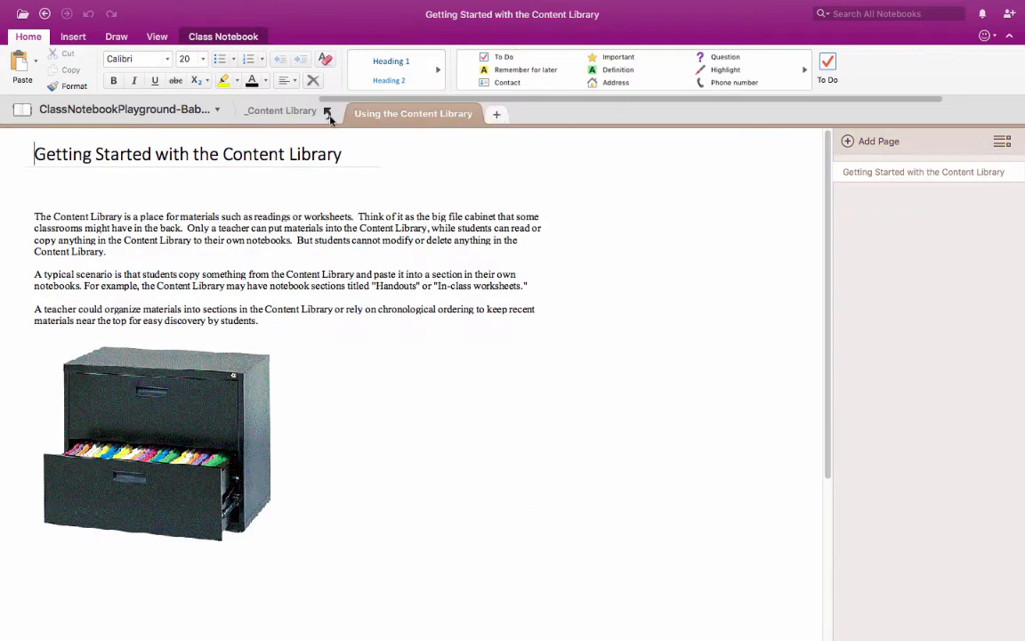
mouse_move(626, 121)
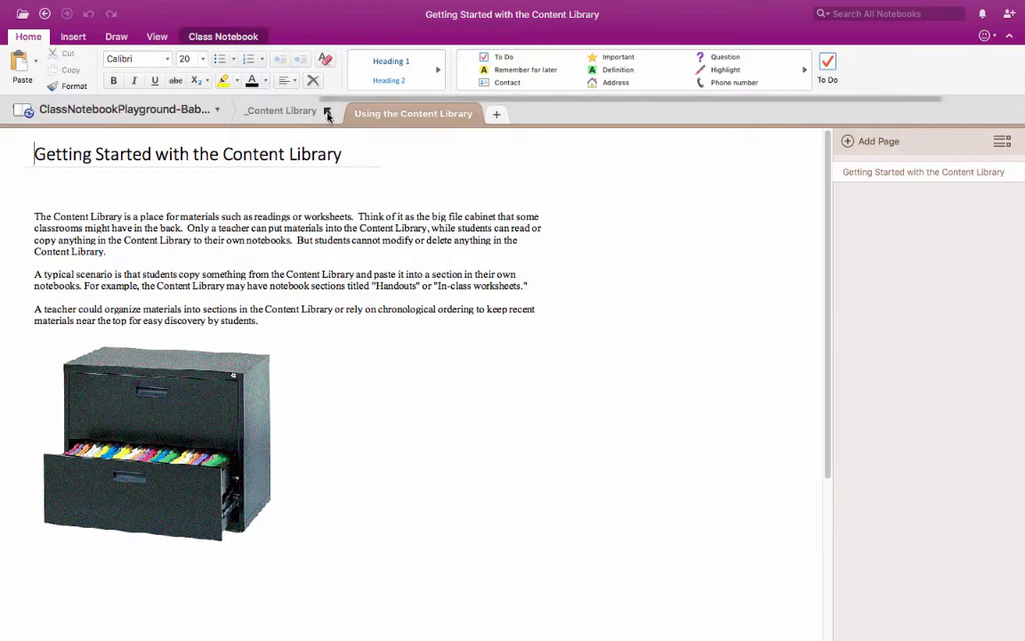
click(262, 114)
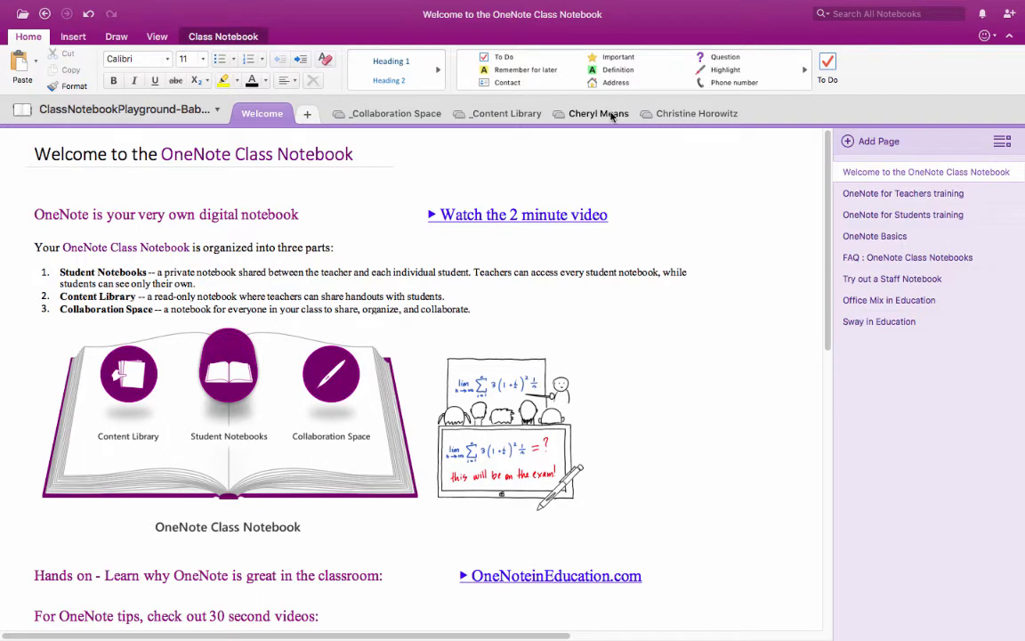
mouse_move(698, 121)
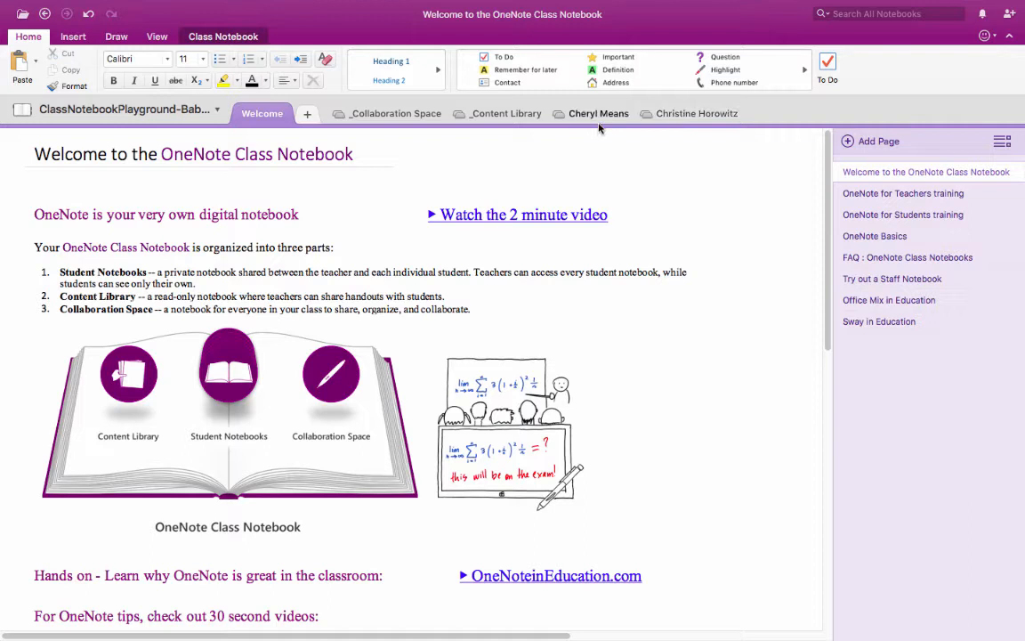
mouse_move(819, 121)
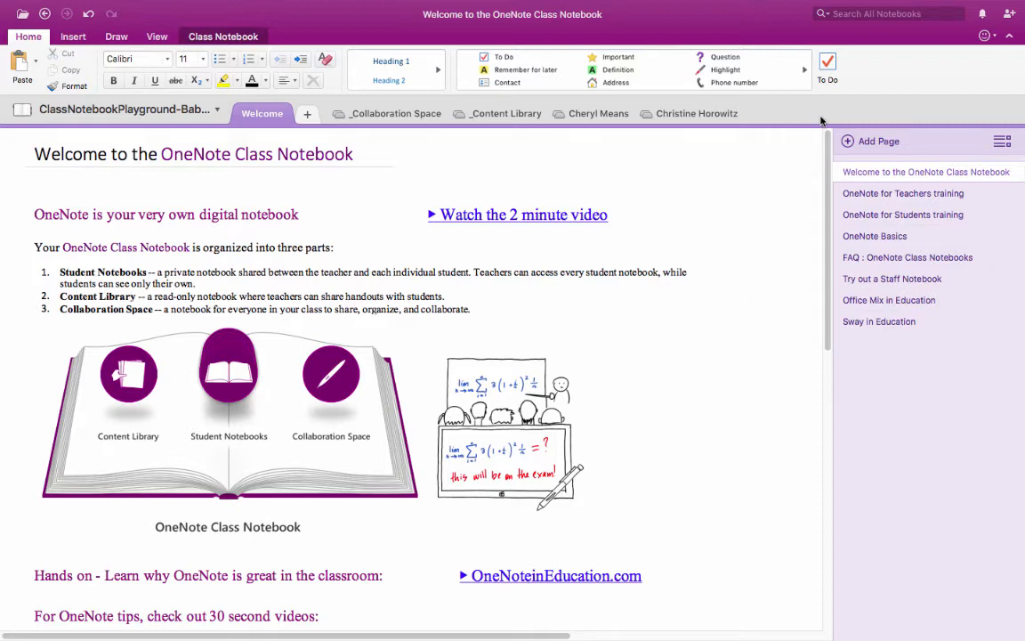
click(746, 292)
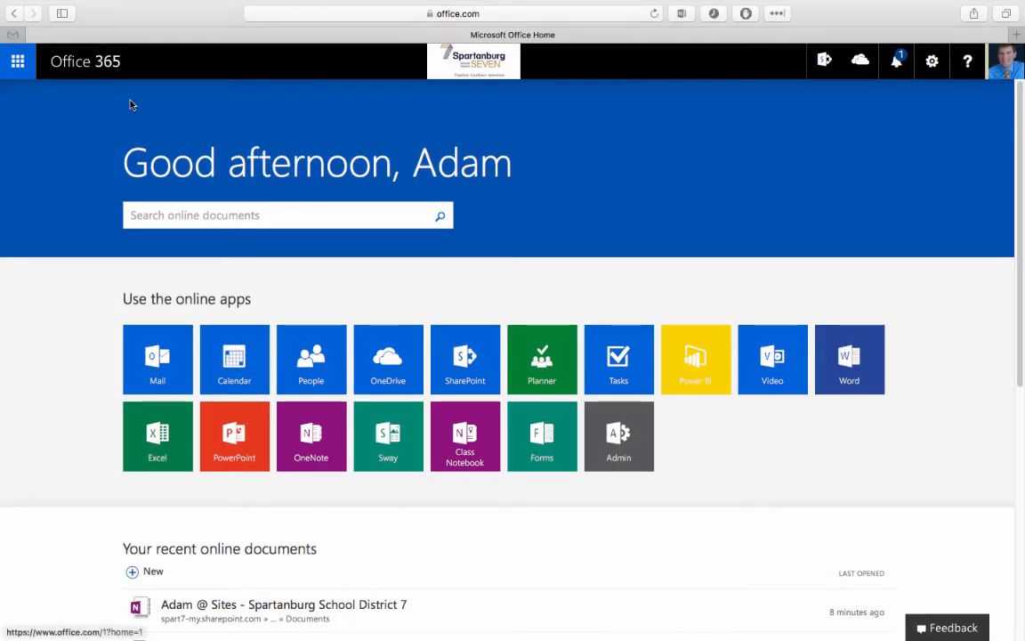
mouse_move(808, 164)
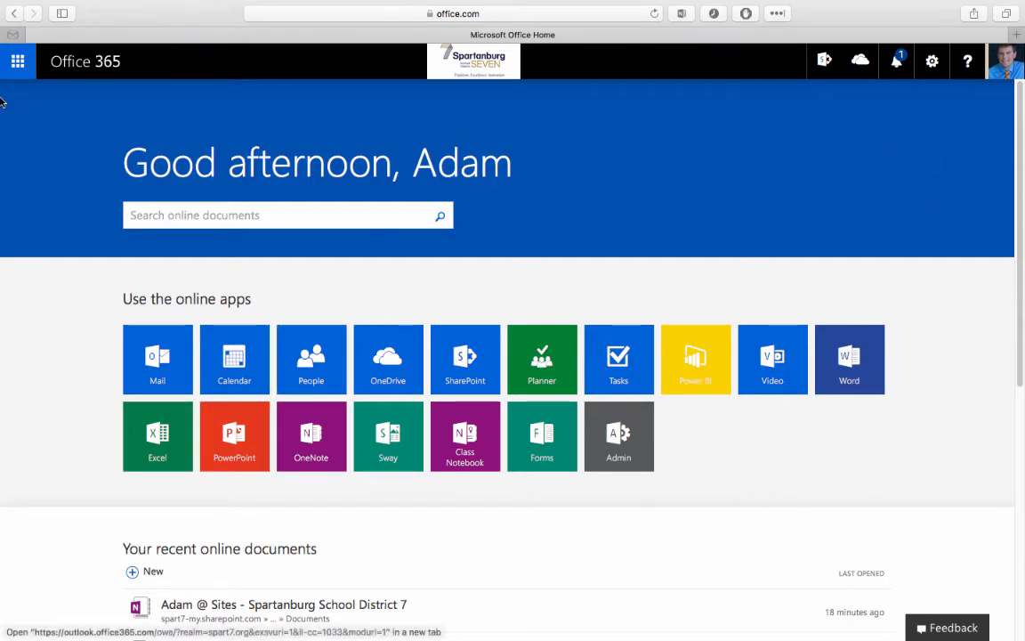
- Show the full 'My apps' list from the app launcher and reopen the launcher
click(17, 60)
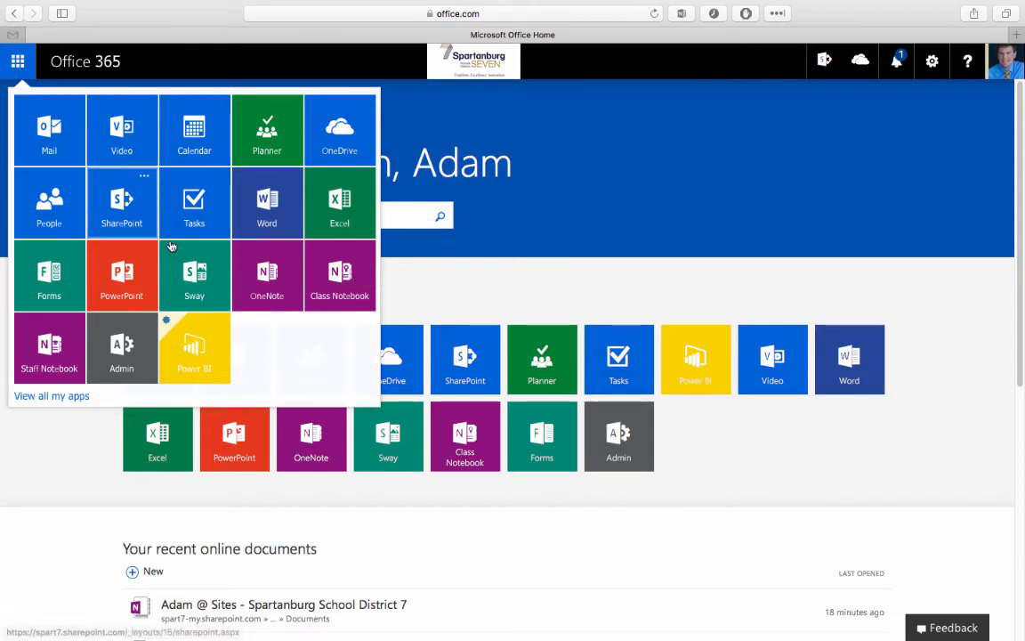
click(51, 395)
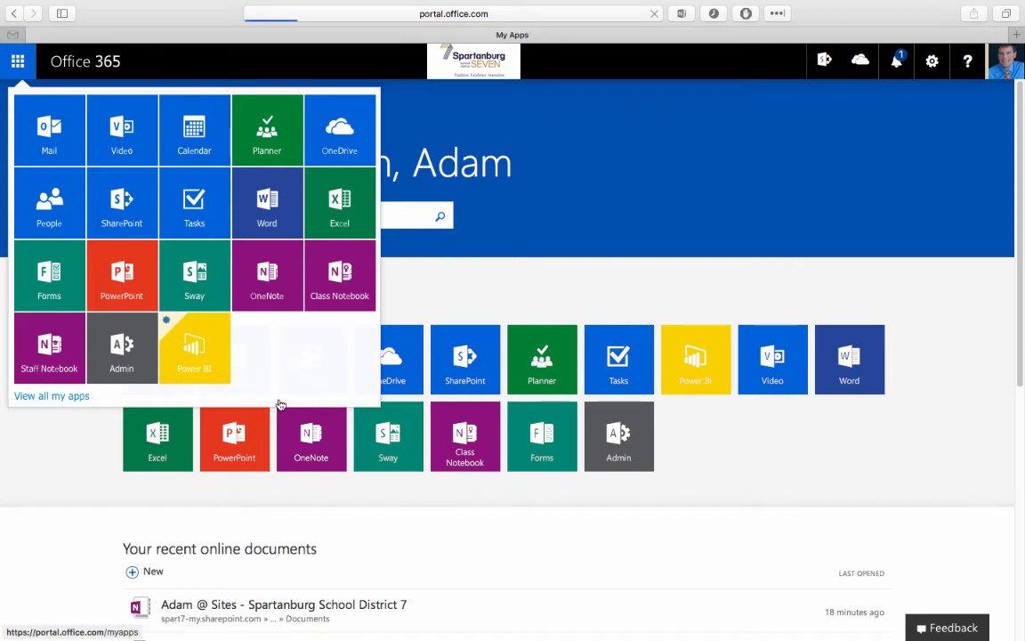
click(52, 395)
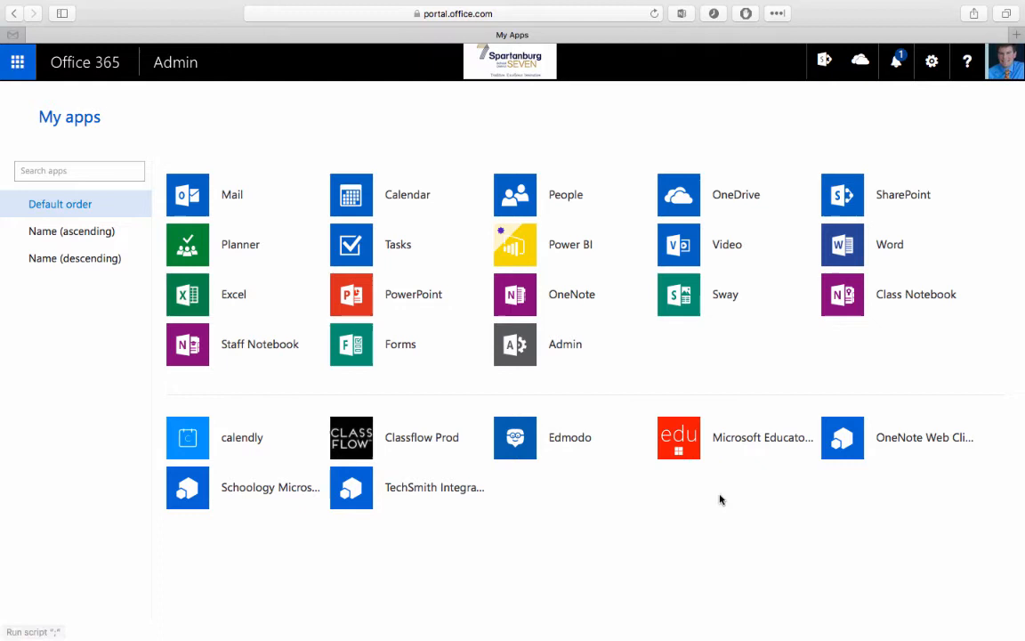
click(18, 60)
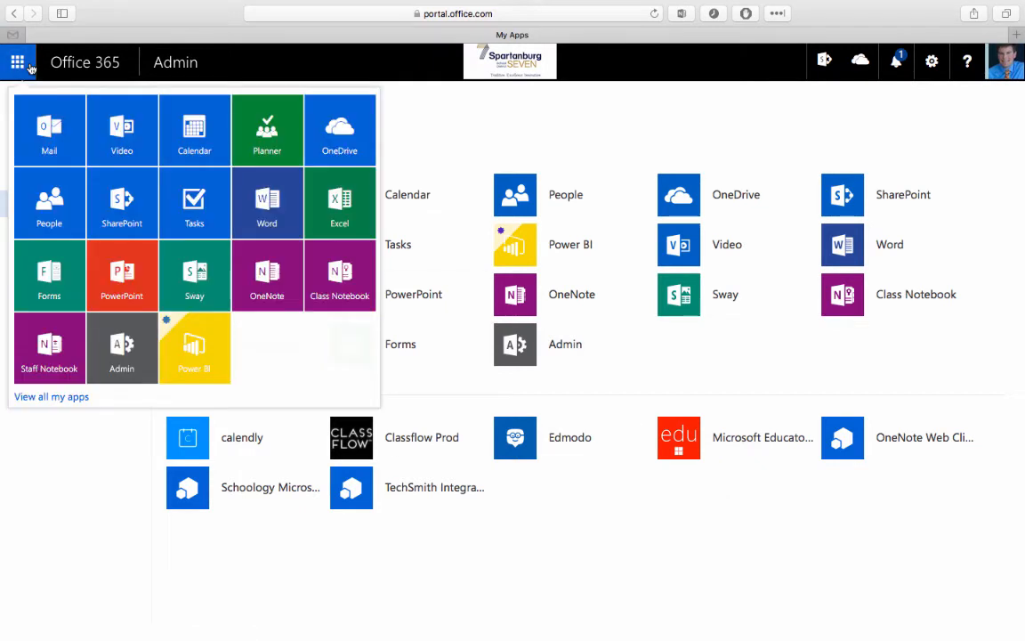
- Launch the Class Notebook app to reach the 'Welcome to the OneNote Class Notebook' page
click(338, 274)
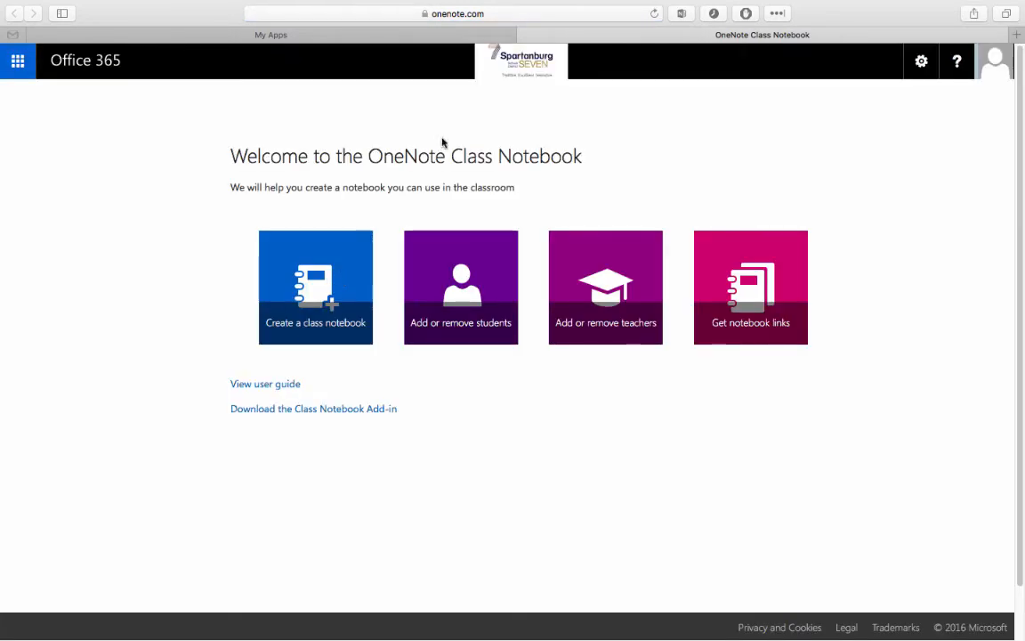
mouse_move(222, 154)
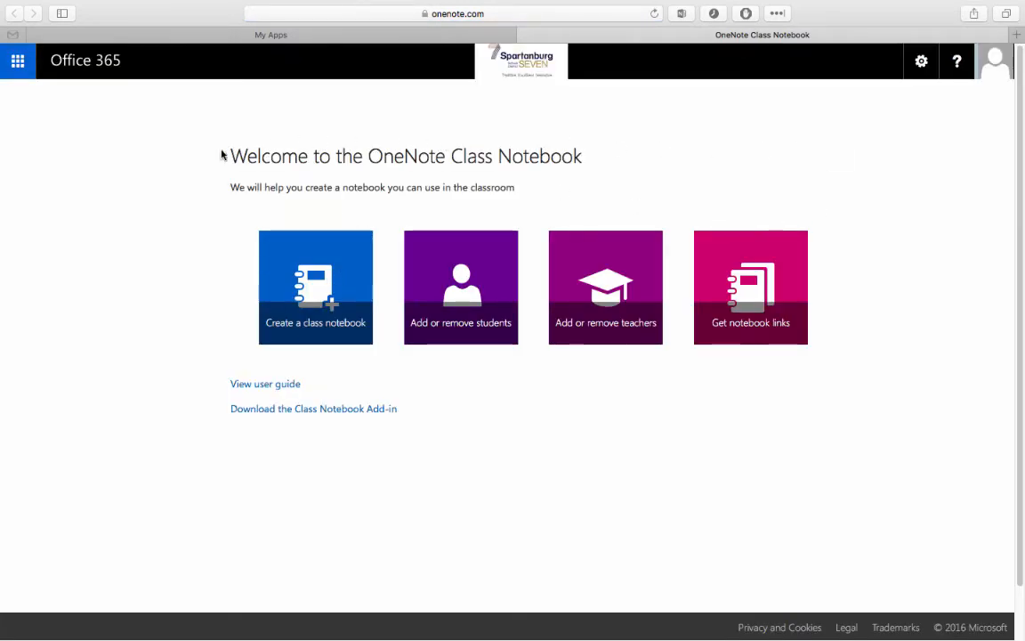
mouse_move(768, 429)
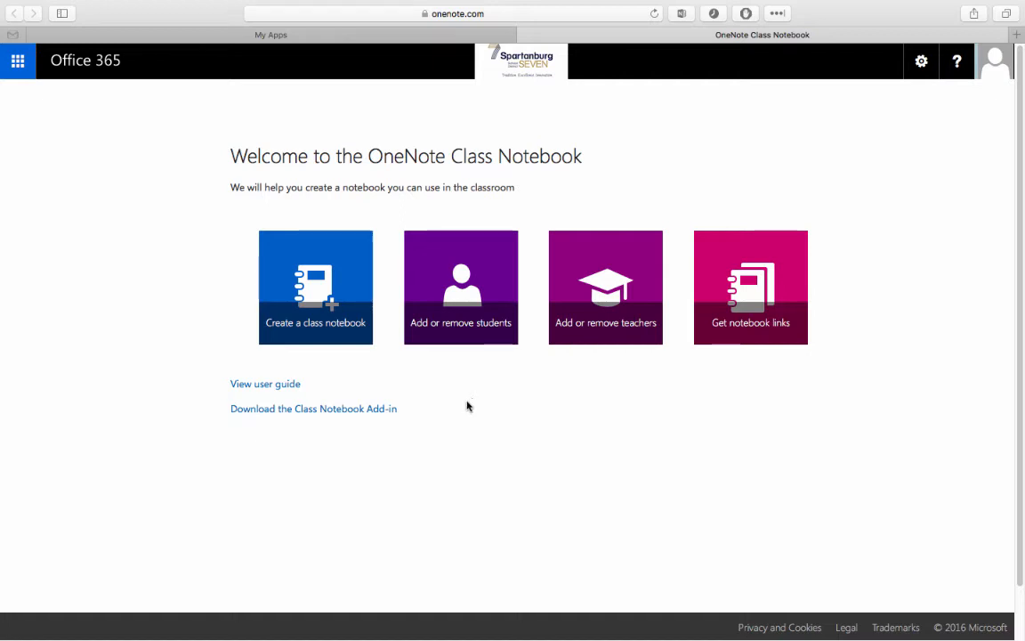
mouse_move(265, 385)
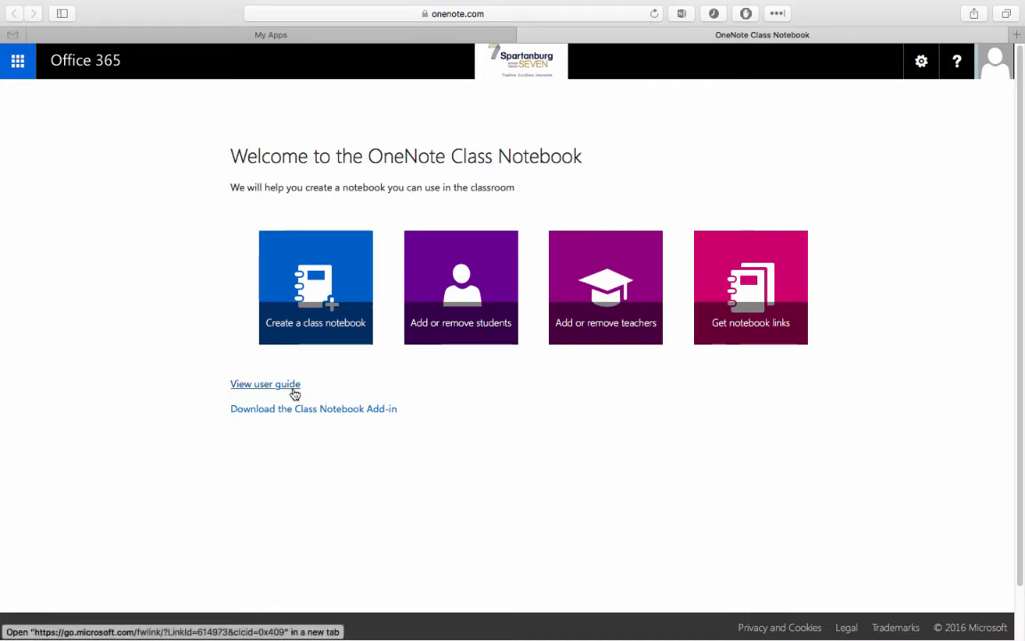
mouse_move(486, 400)
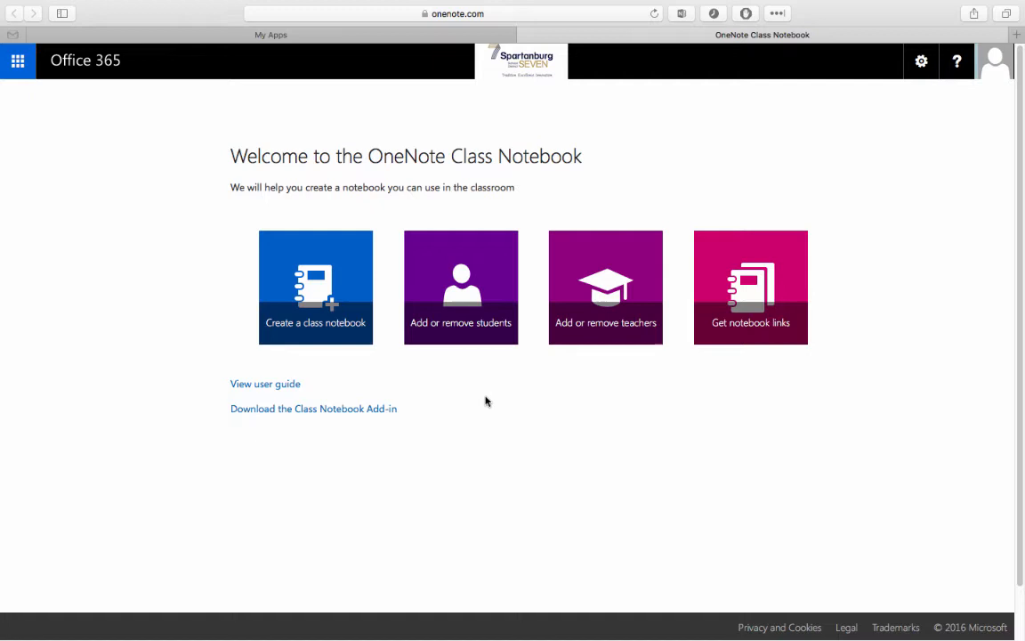
mouse_move(336, 283)
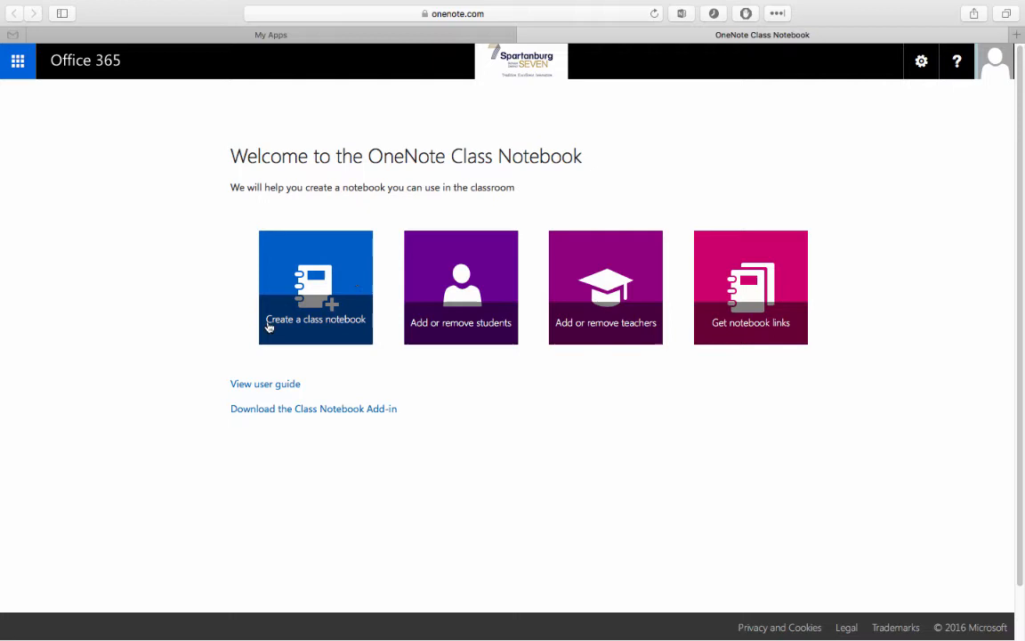
mouse_move(260, 283)
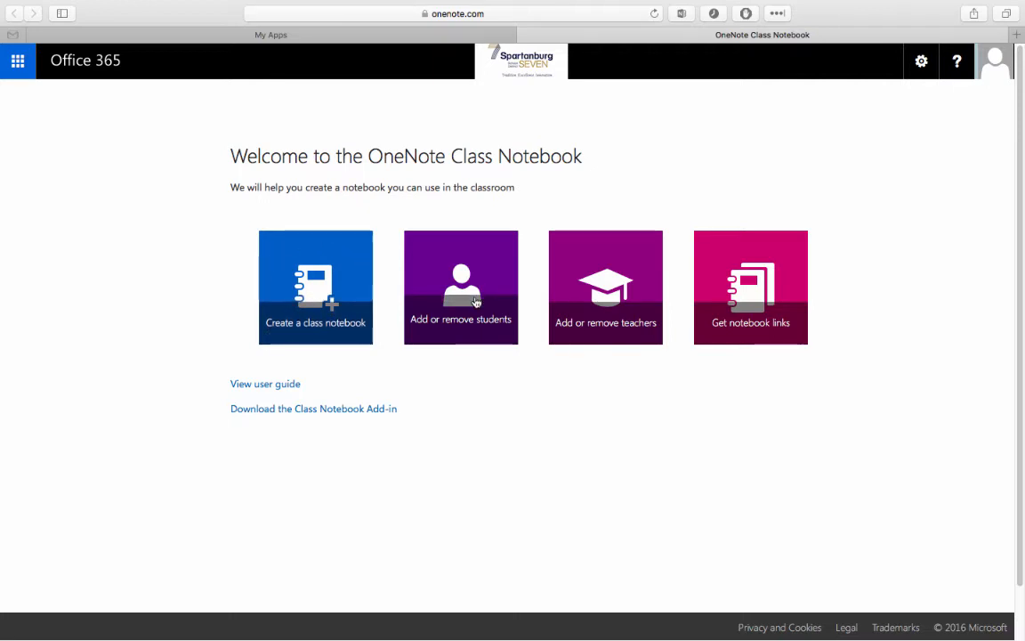
mouse_move(635, 313)
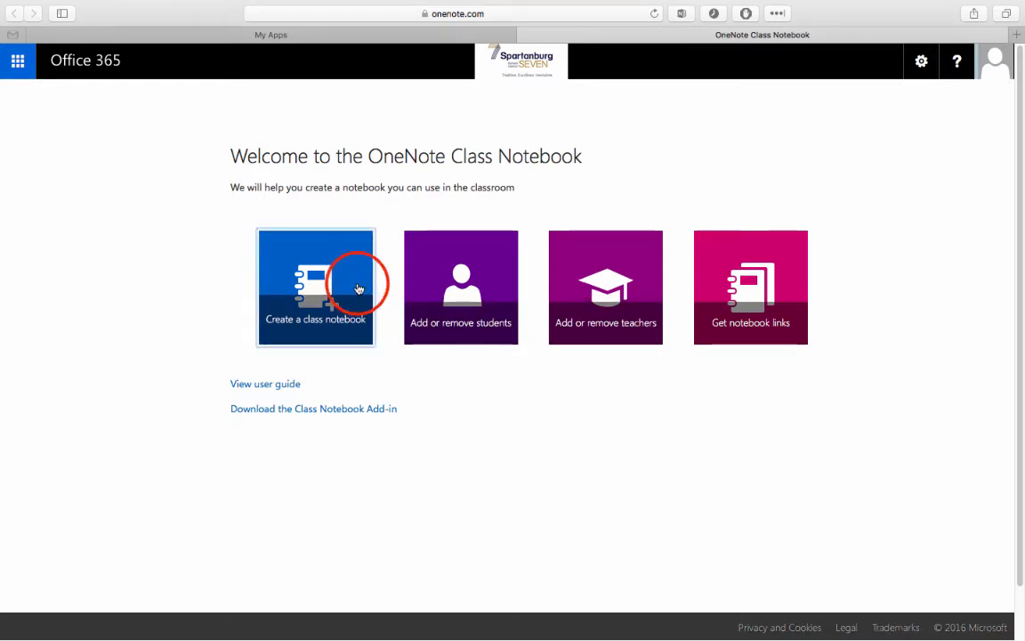
- Start a new class notebook named 'Training 101 - Babcock' and accept the section group overview
click(315, 288)
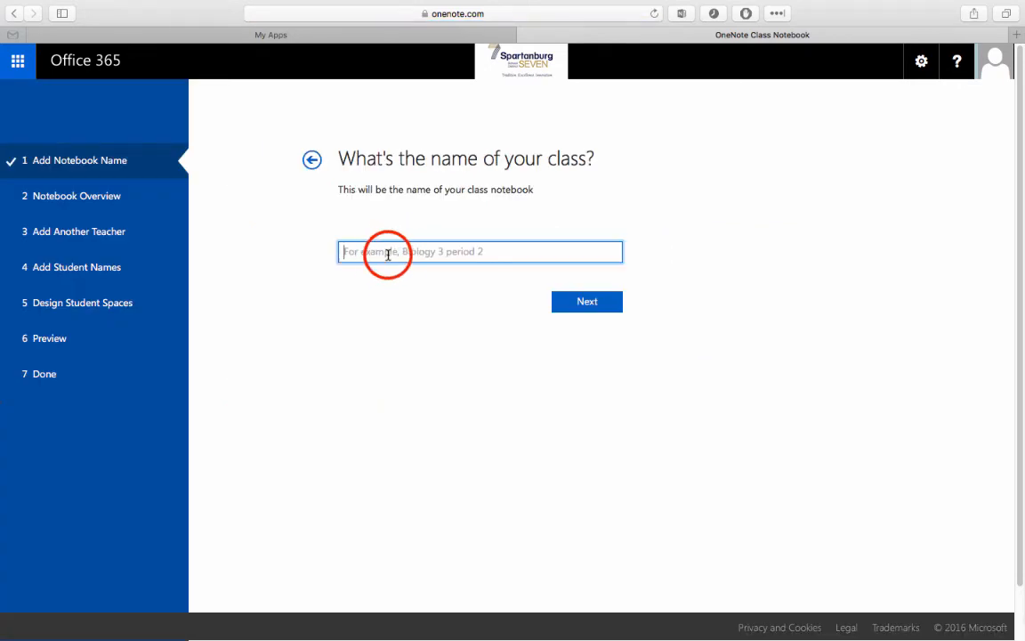
text(Training 101)
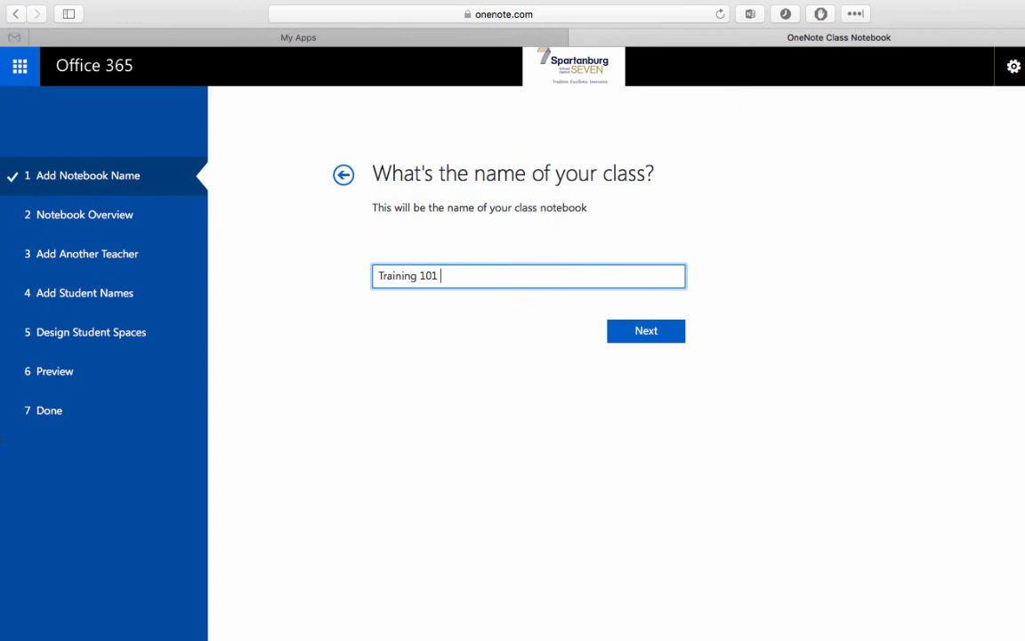
text(- Babcock)
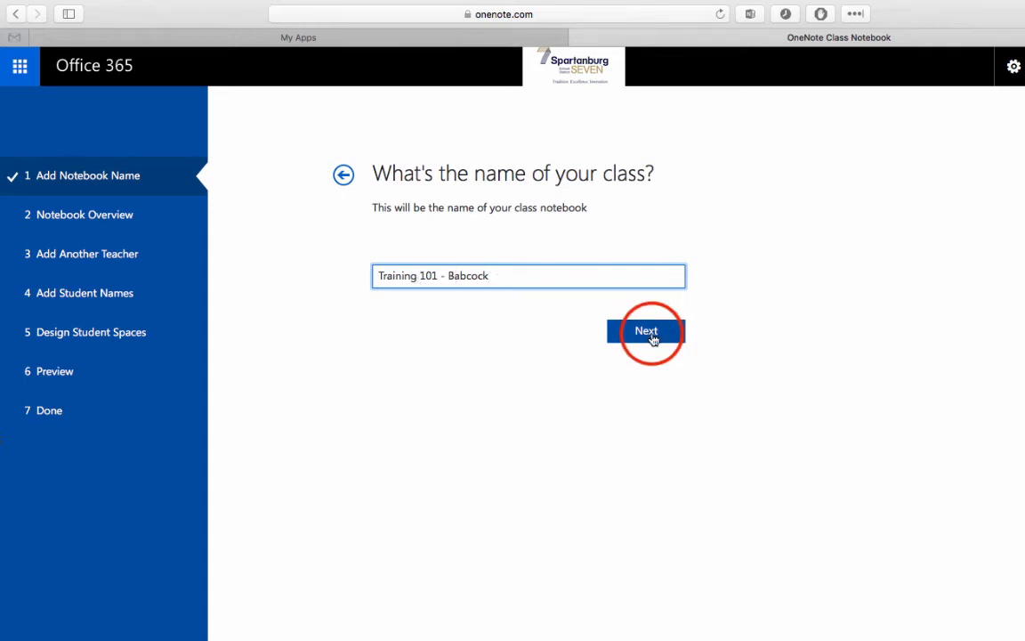
click(648, 329)
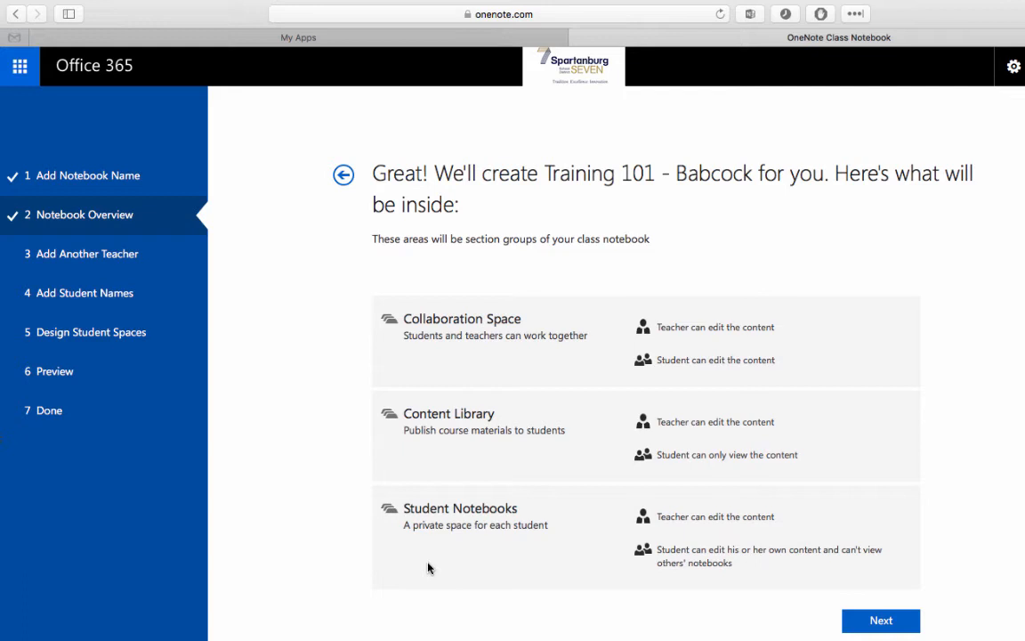
mouse_move(413, 333)
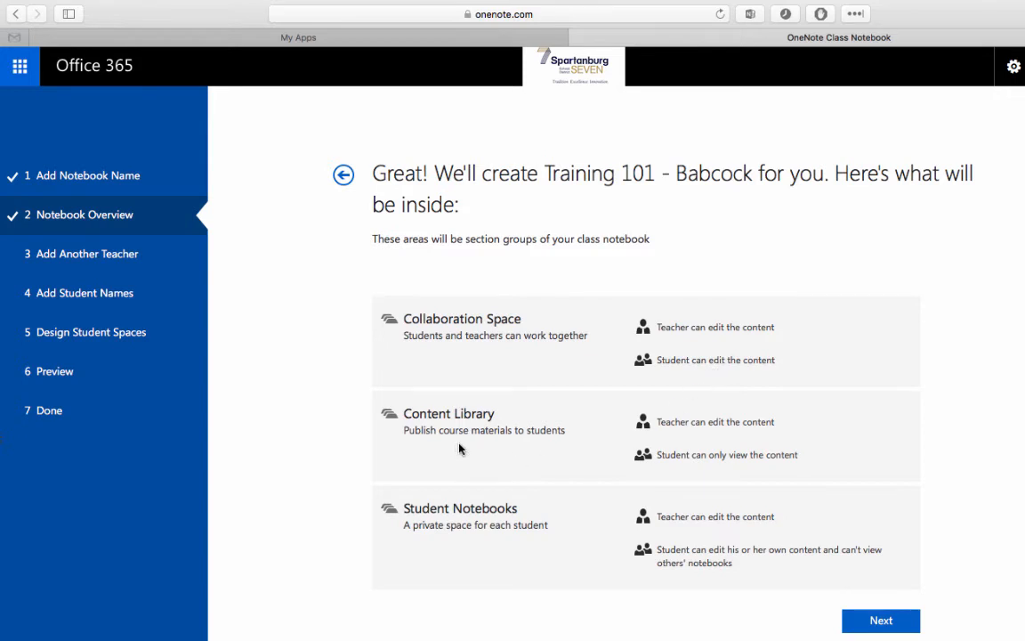
mouse_move(751, 433)
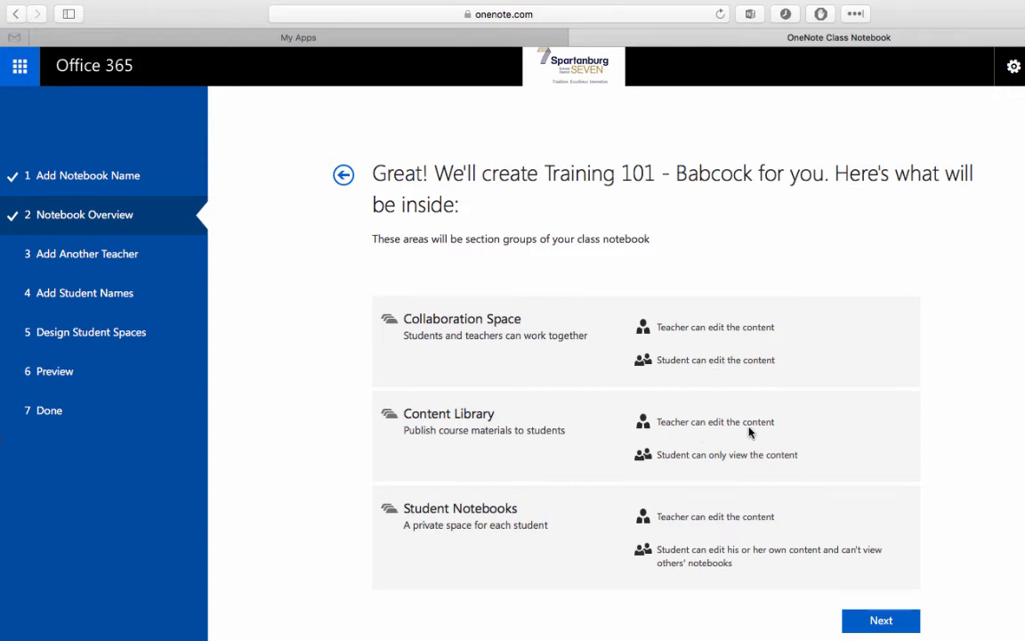
mouse_move(753, 470)
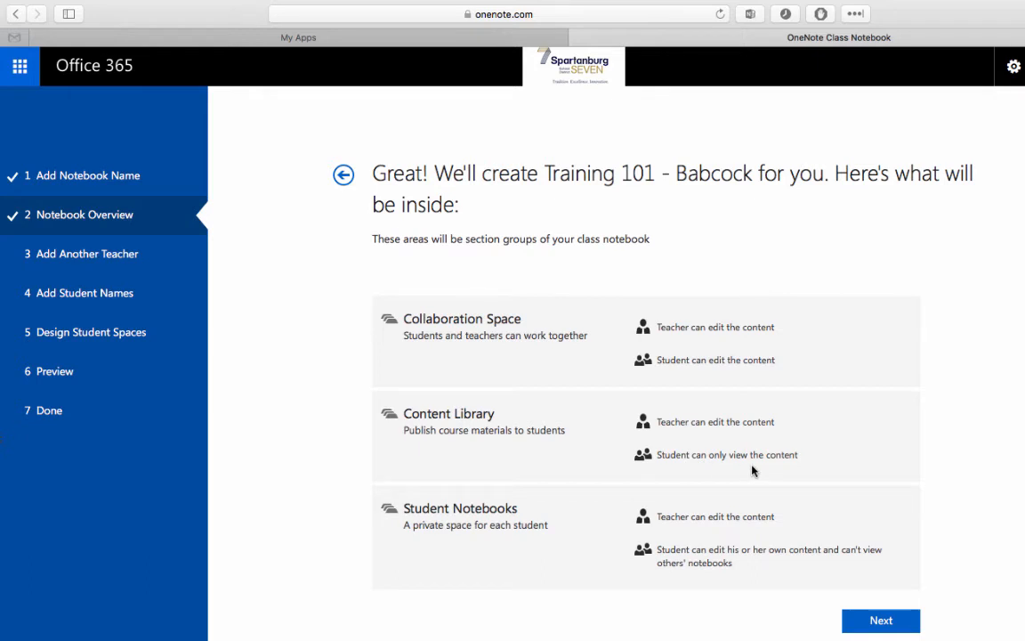
mouse_move(634, 518)
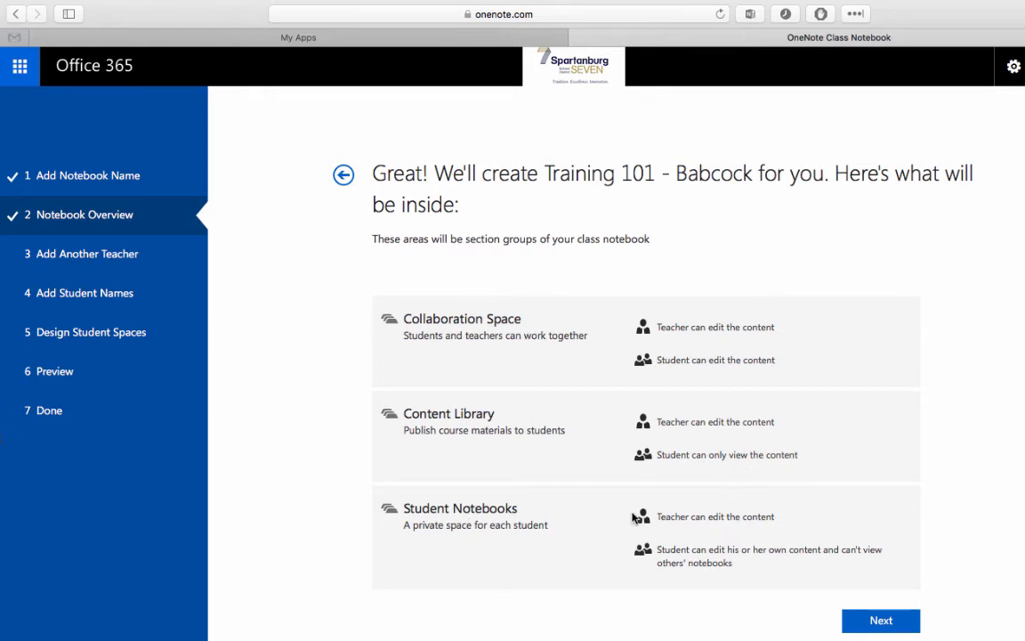
mouse_move(780, 524)
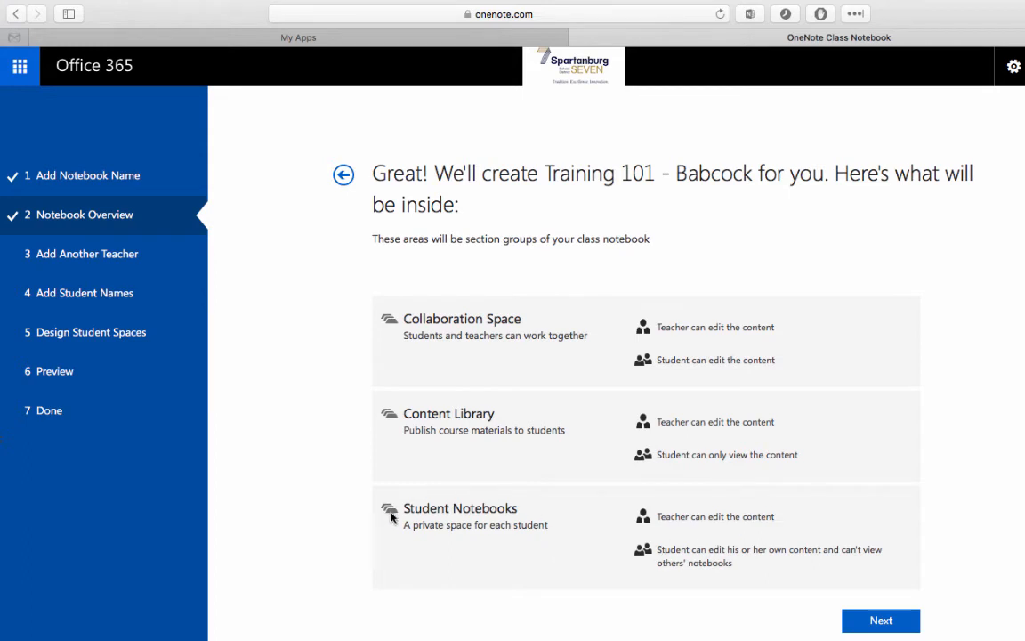
mouse_move(735, 562)
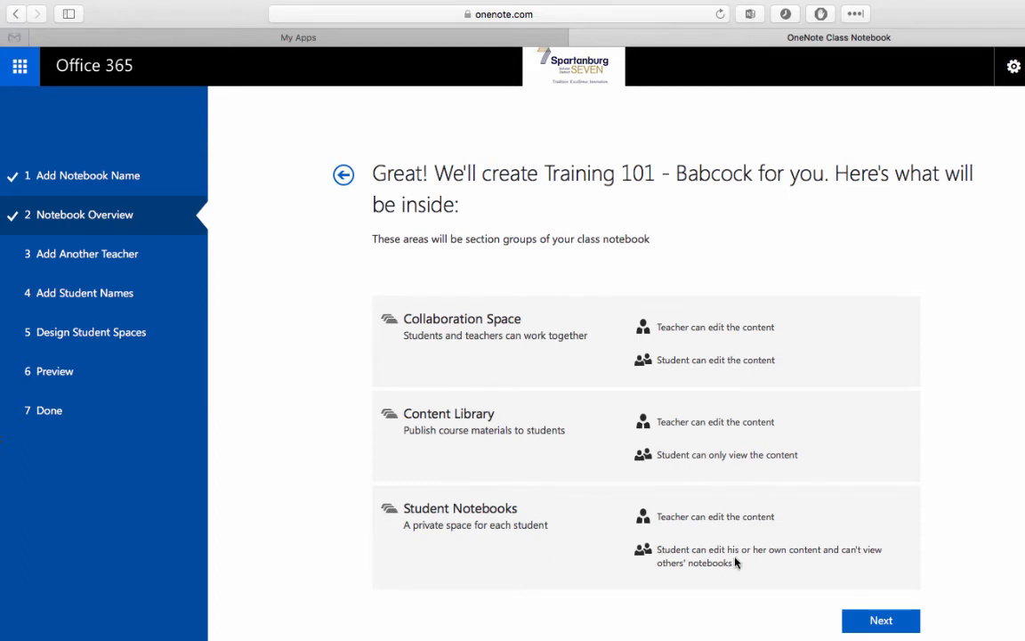
mouse_move(737, 564)
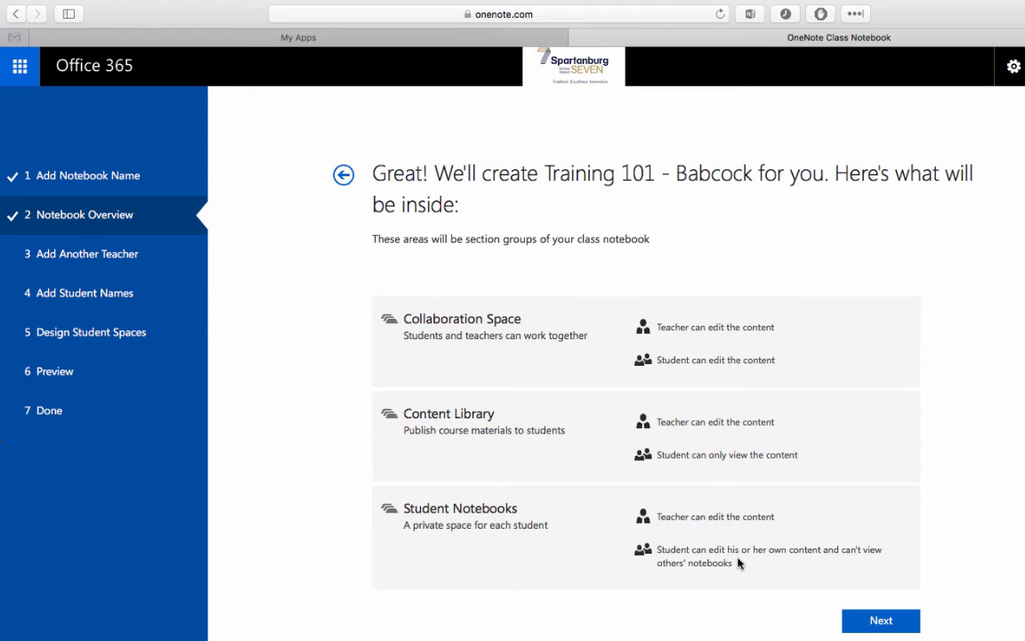
click(879, 619)
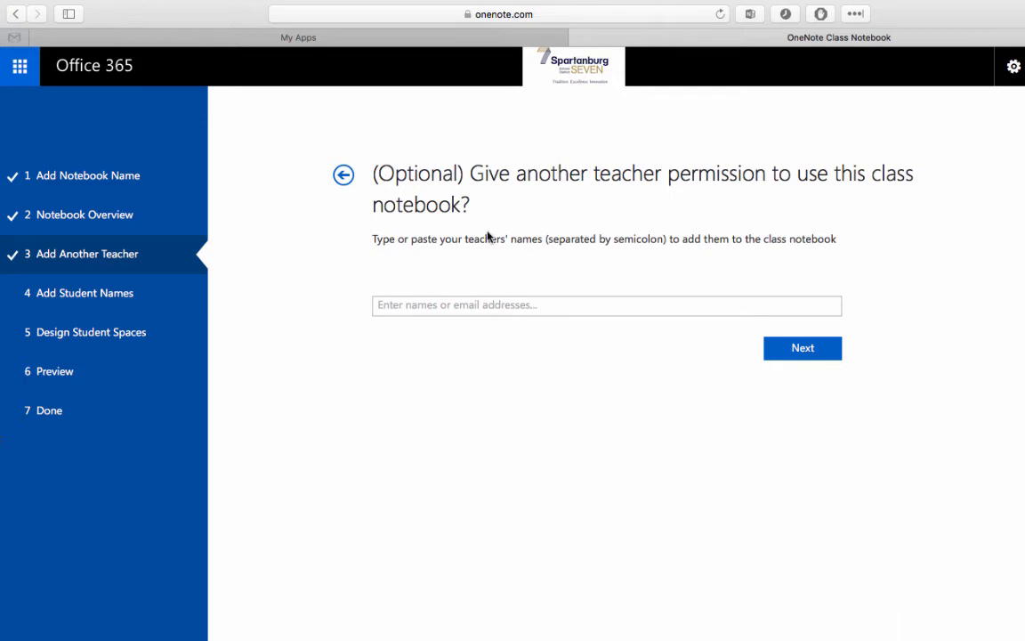
mouse_move(886, 207)
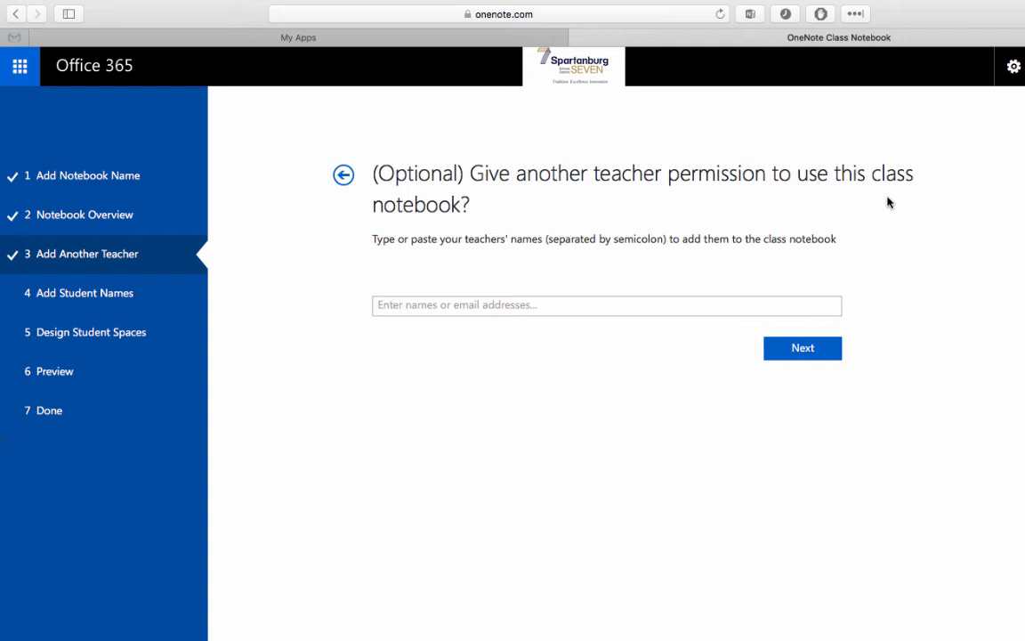
- Continue past the co-teacher step without adding another teacher
click(801, 347)
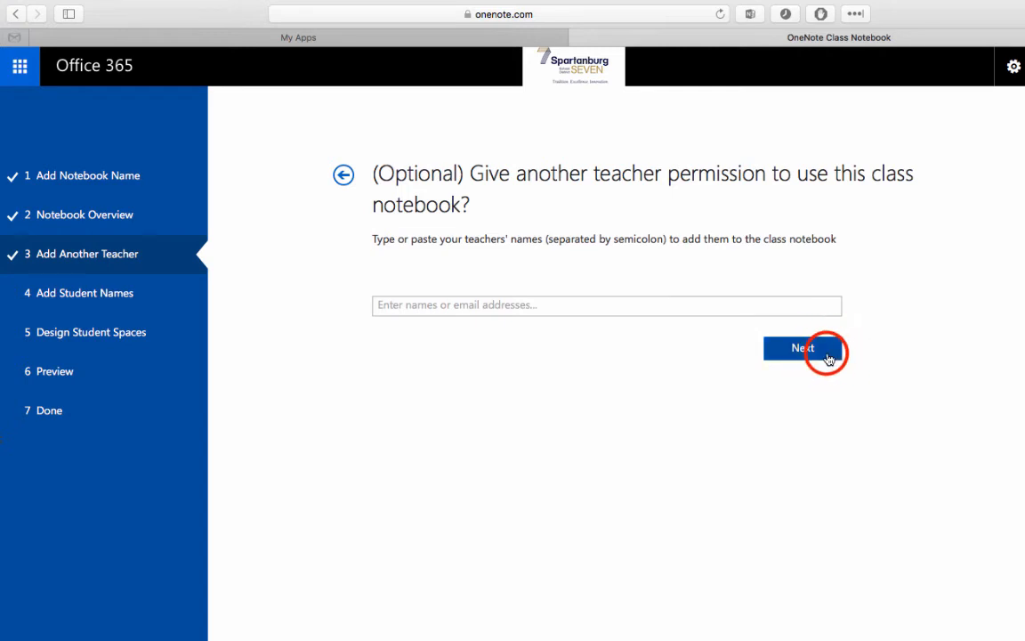
click(801, 347)
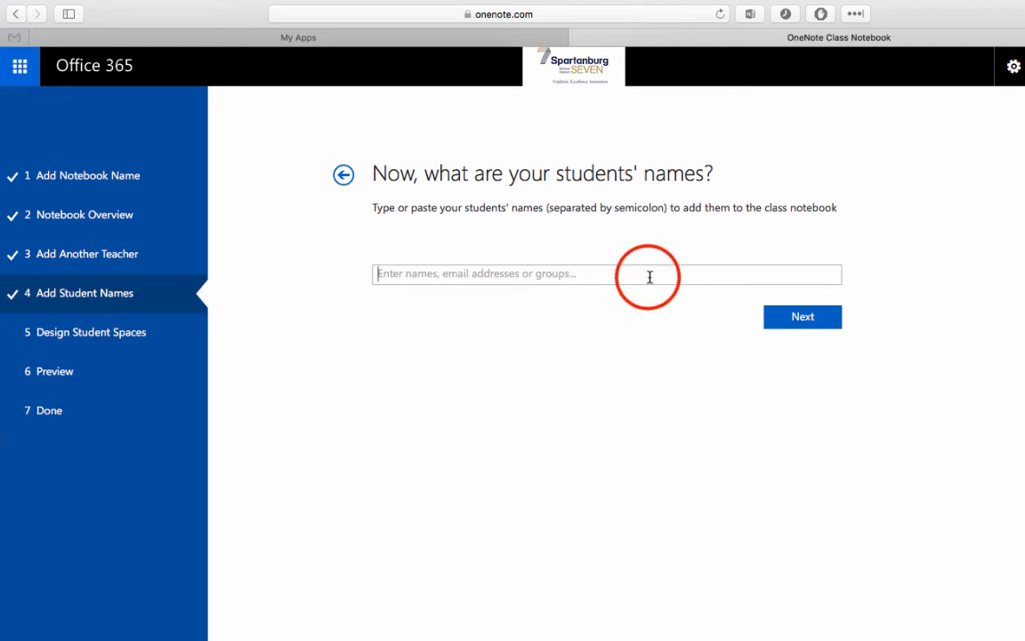
- Continue past the student names step without entering any students
click(801, 317)
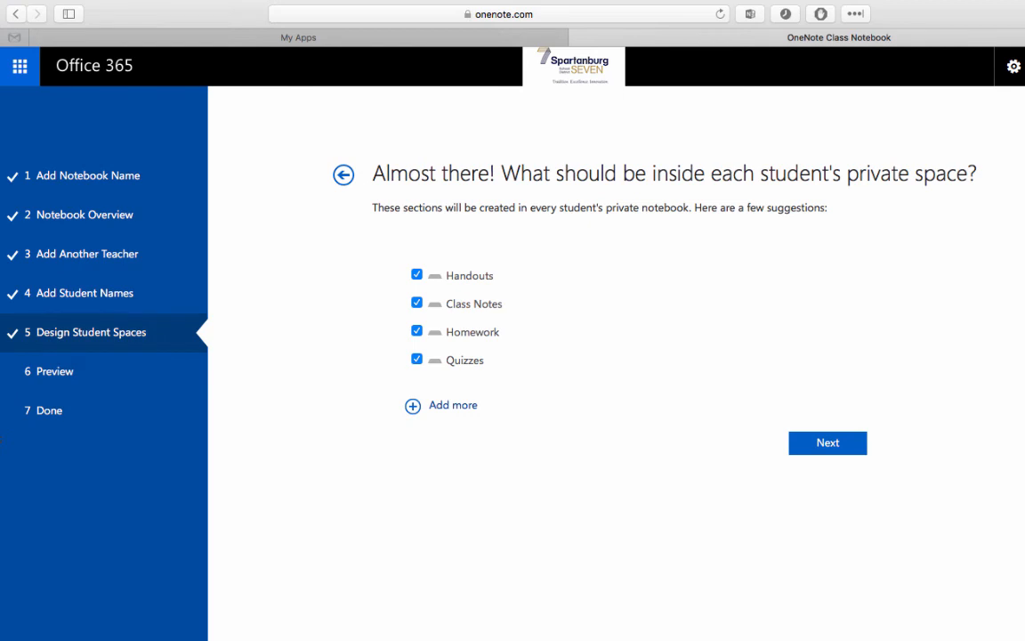
mouse_move(560, 279)
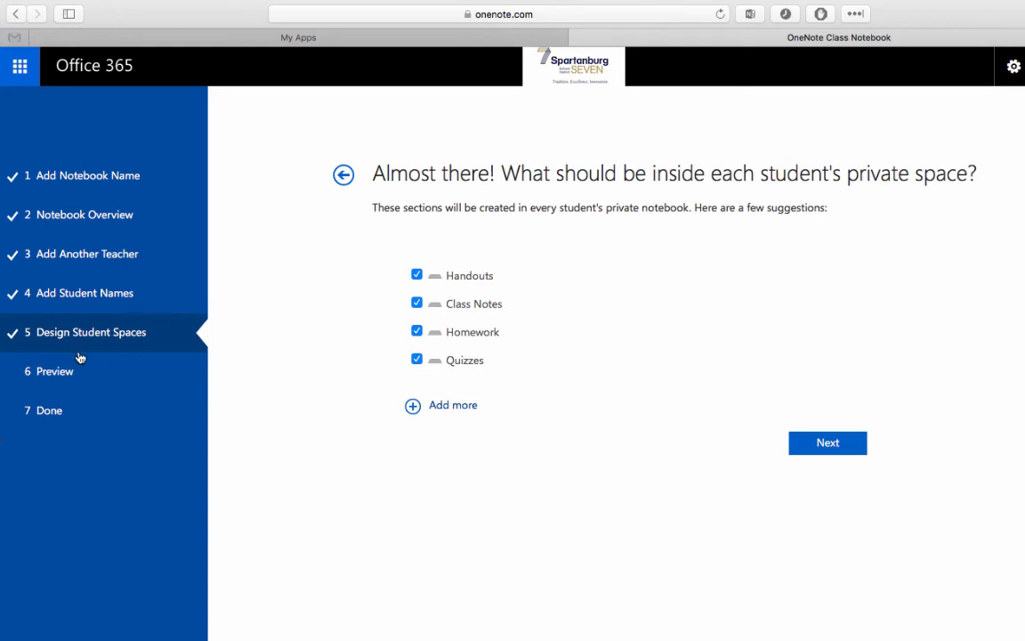
mouse_move(636, 299)
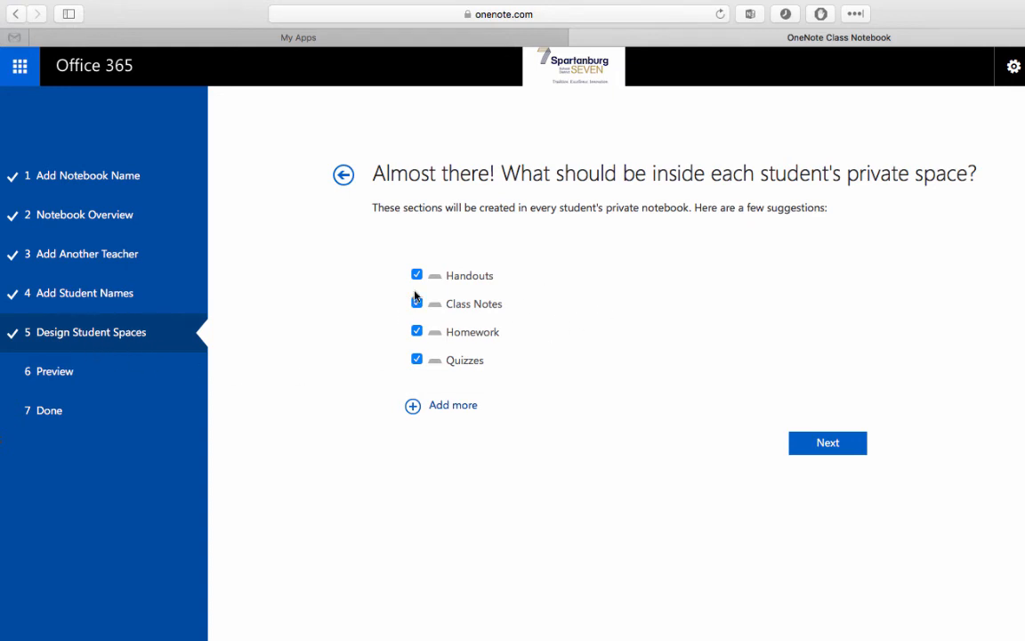
- Leave Quizzes and Handouts out of each student's private space, keeping Class Notes and Homework
click(416, 303)
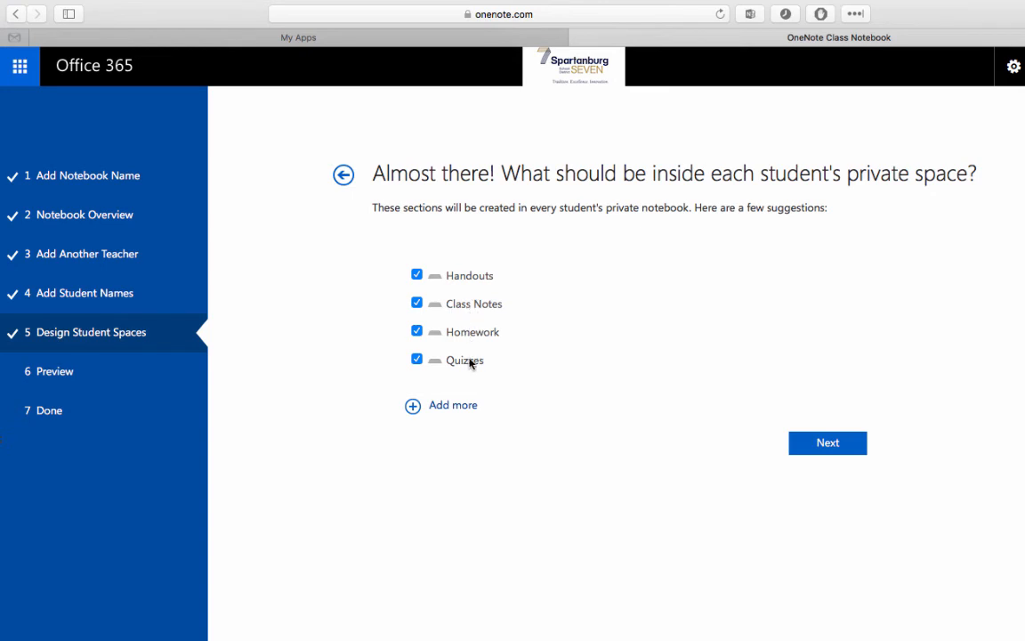
click(417, 359)
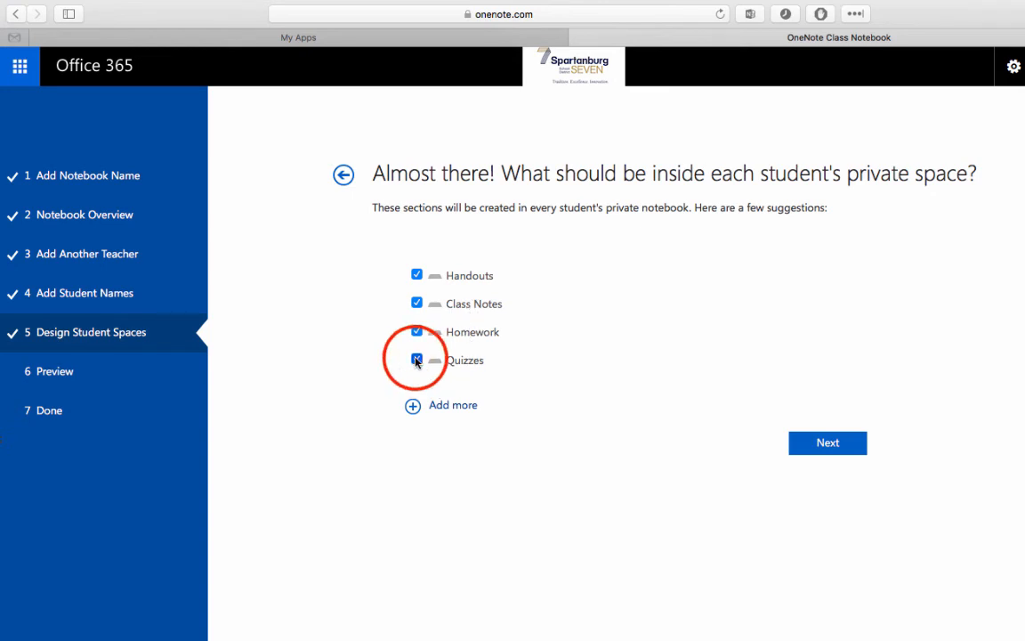
click(416, 359)
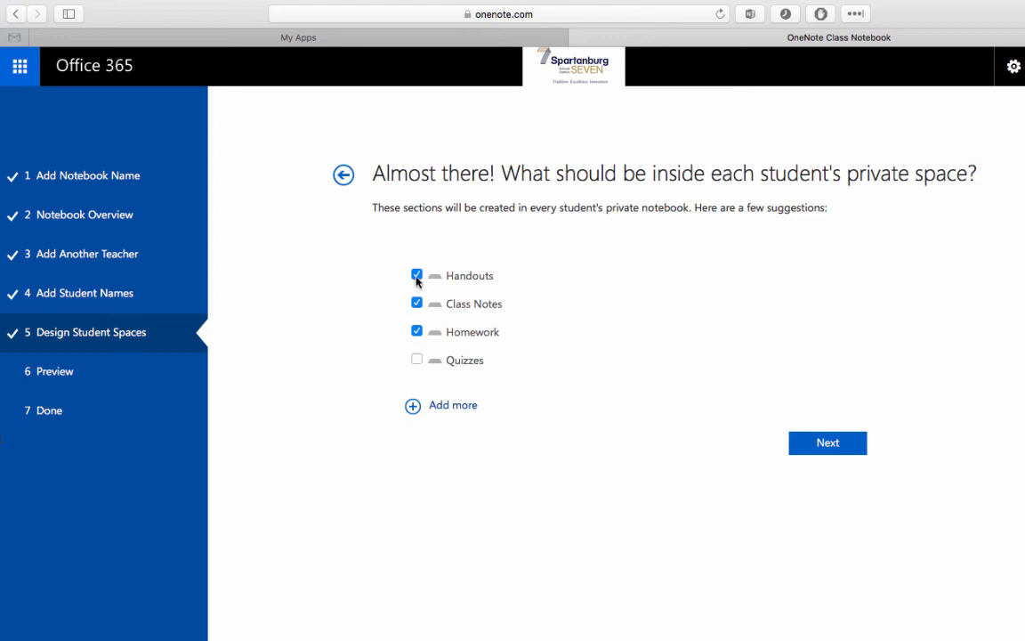
click(416, 274)
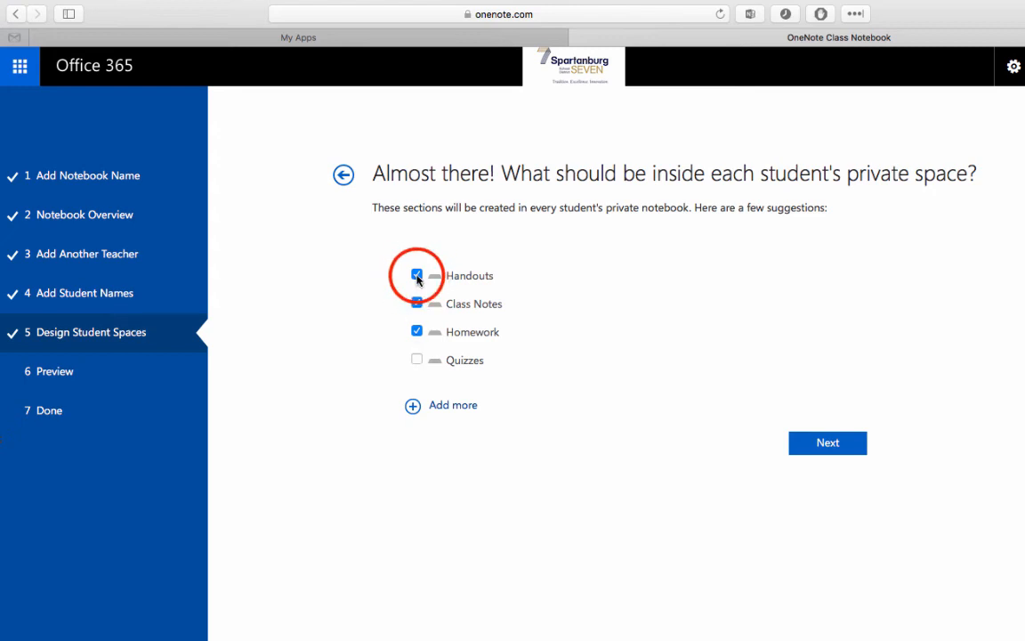
- Add custom sections Vocabulary and Reflections, leave them unchecked, and proceed to the preview
click(416, 274)
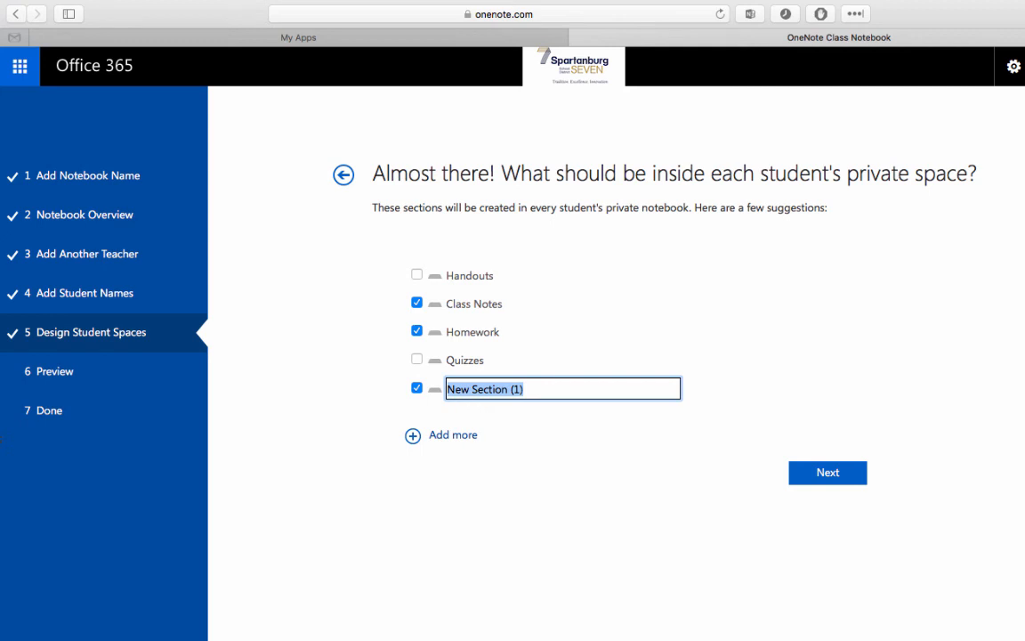
text(Vocbaulary)
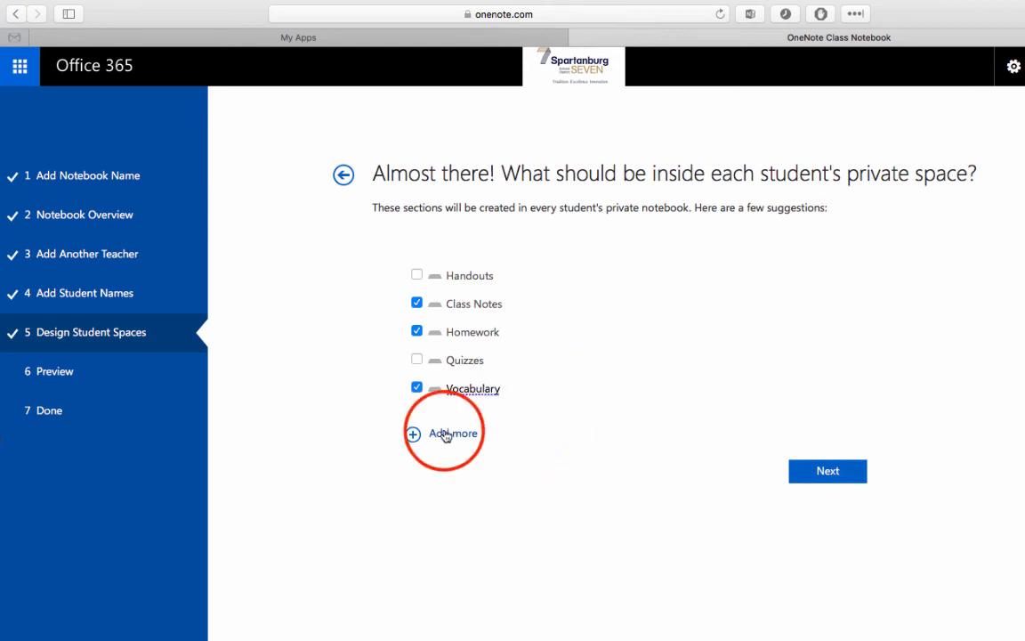
click(445, 433)
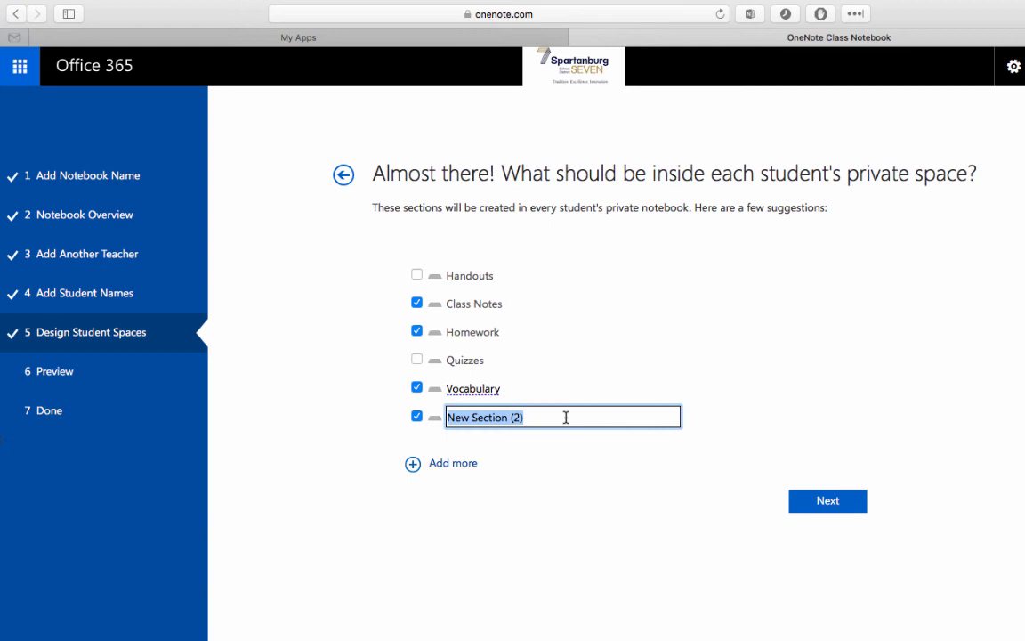
text(Reflections)
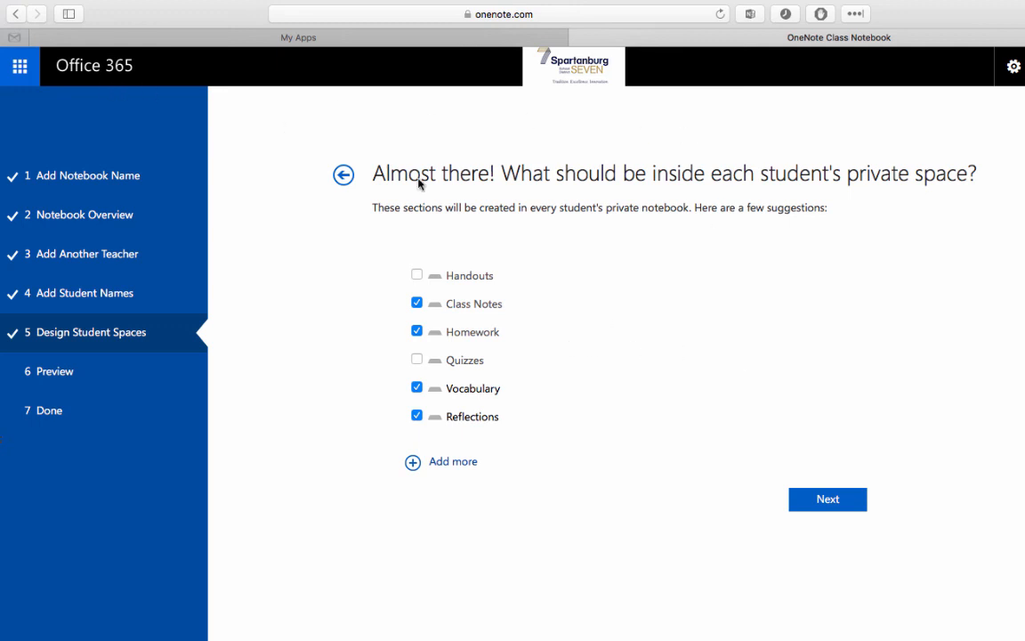
mouse_move(546, 457)
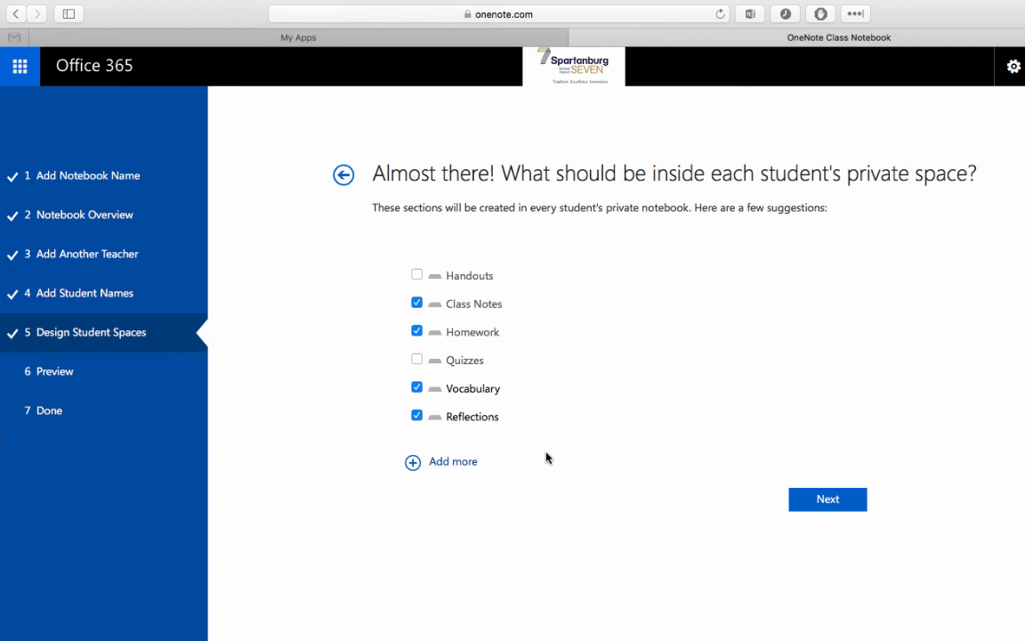
mouse_move(584, 434)
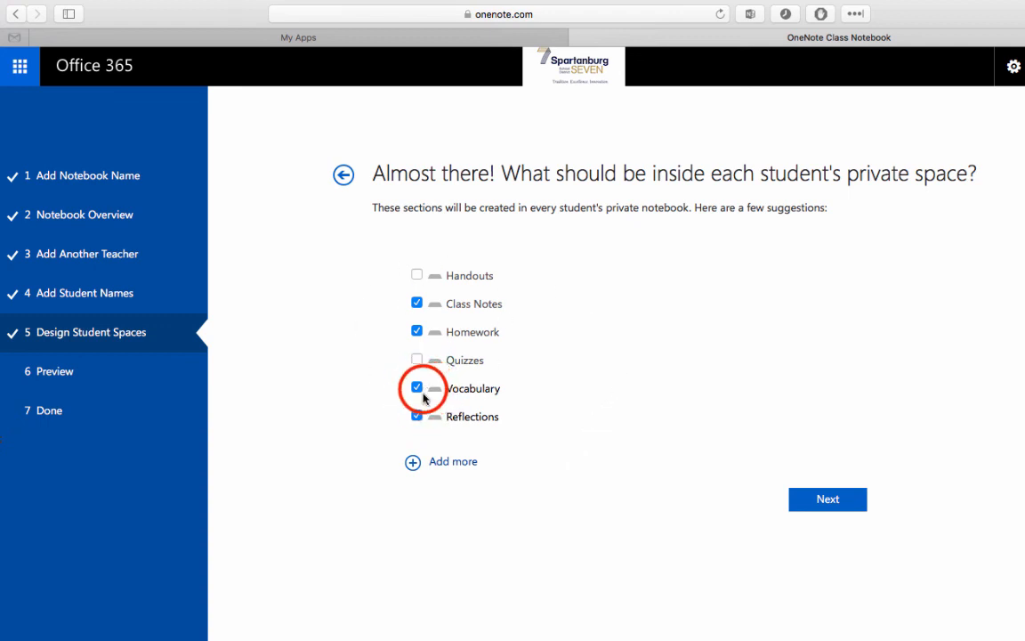
click(417, 388)
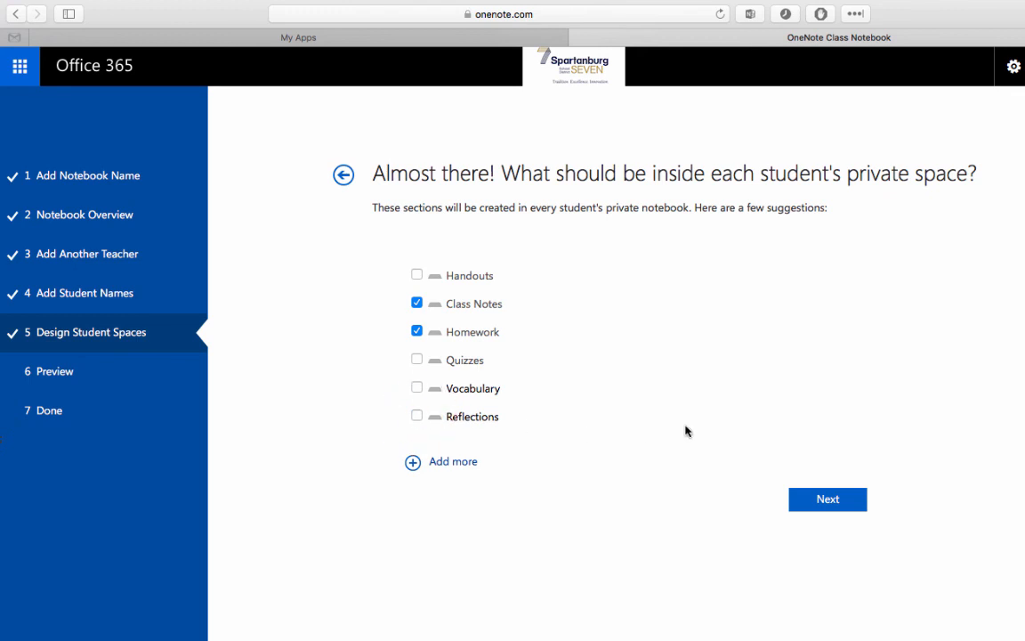
click(826, 499)
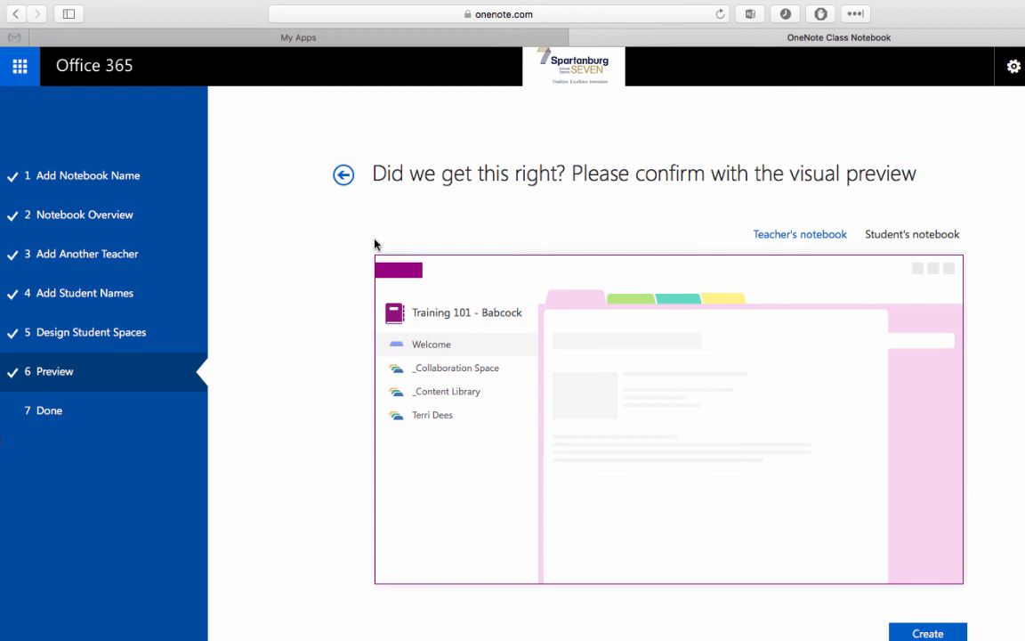
mouse_move(475, 388)
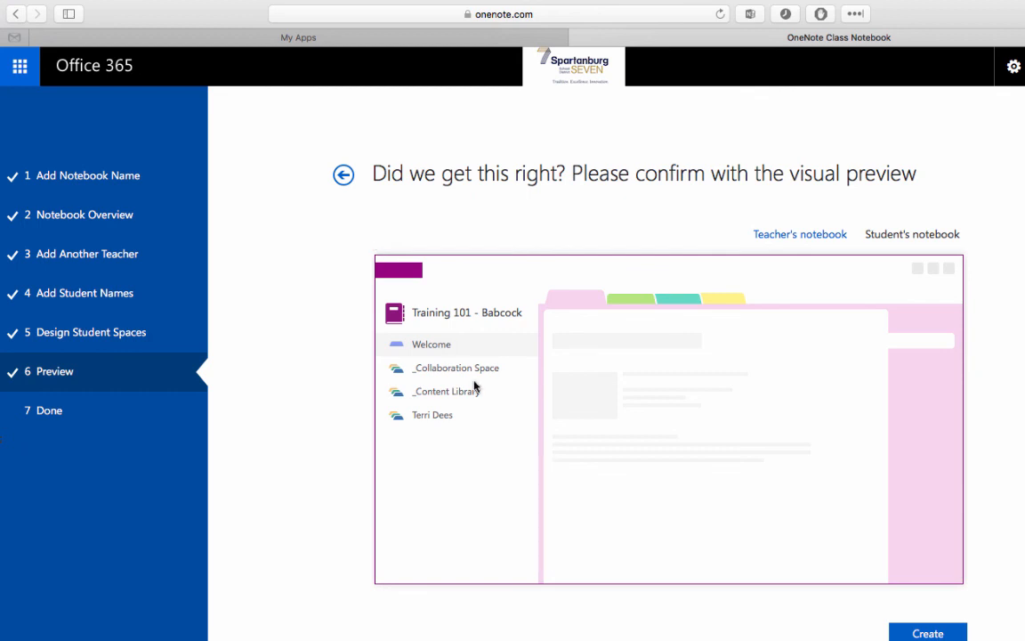
mouse_move(427, 415)
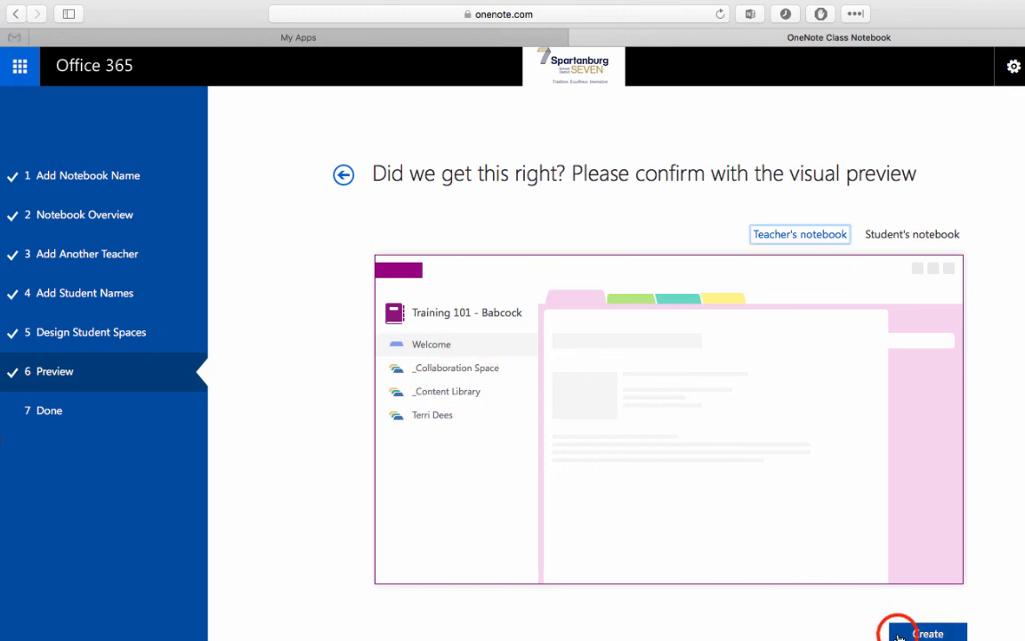
- Create the 'Training 101 - Babcock' class notebook from the preview
click(927, 632)
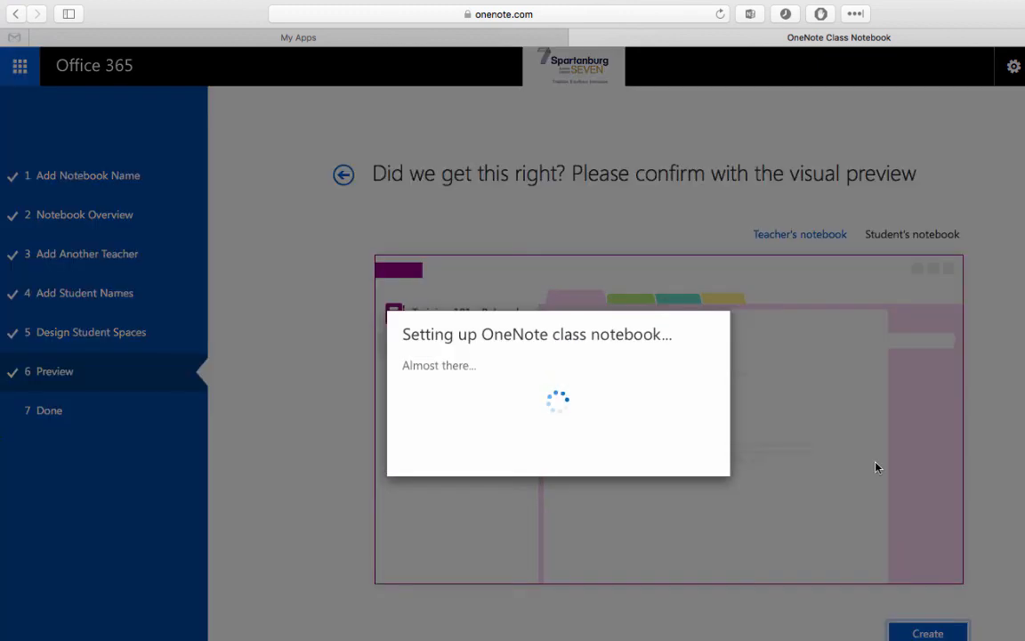